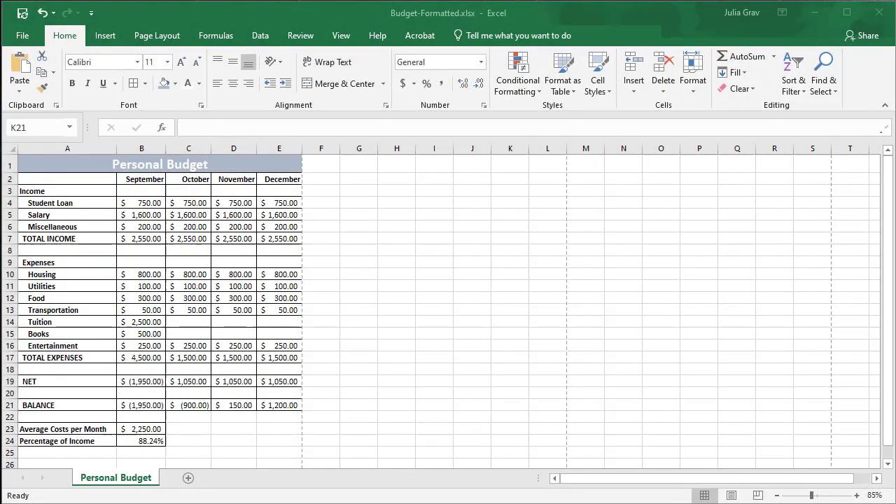
Switch to the unformatted Budget.xlsx workbook and scroll through its bare Sheet1 data.
click(509, 405)
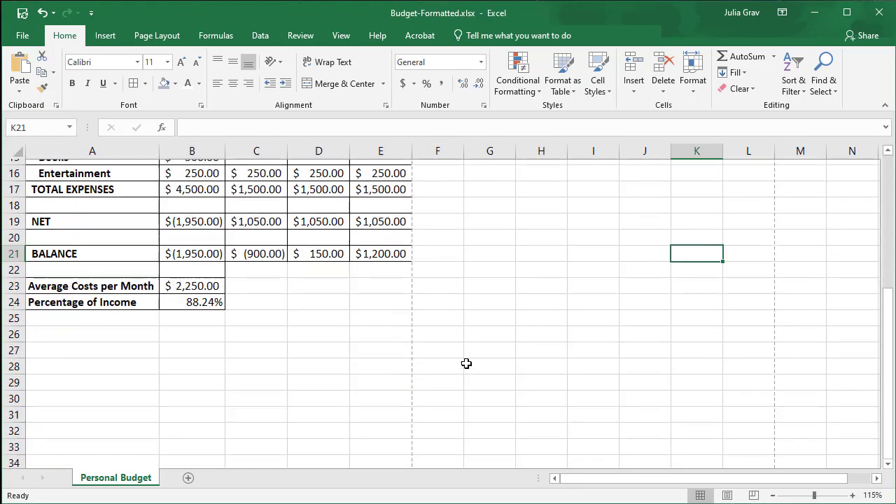
scroll(up, 3)
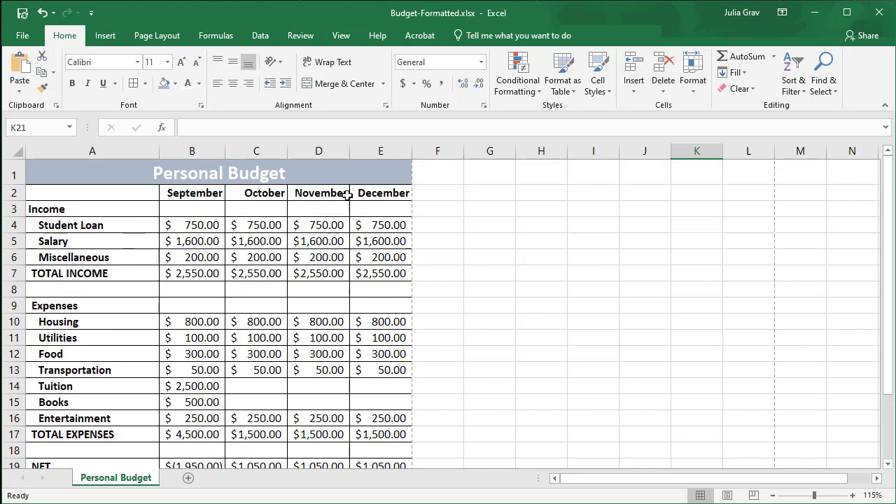
scroll(down, 3)
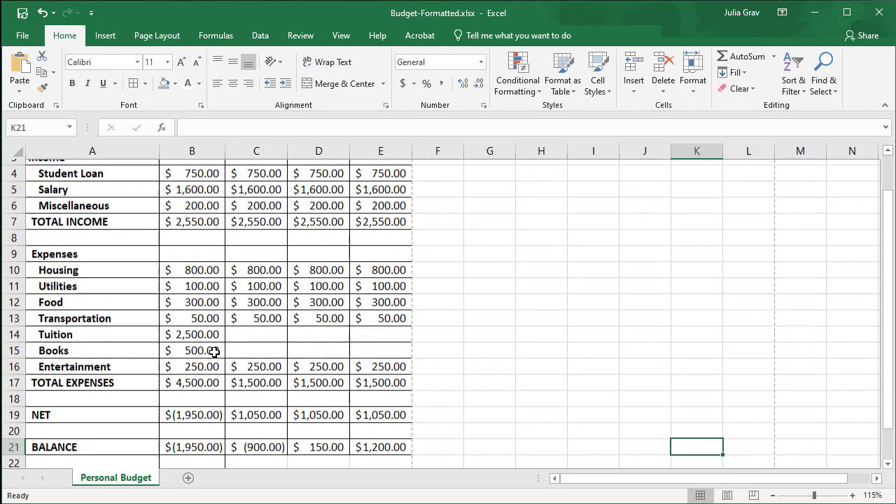
scroll(down, 3)
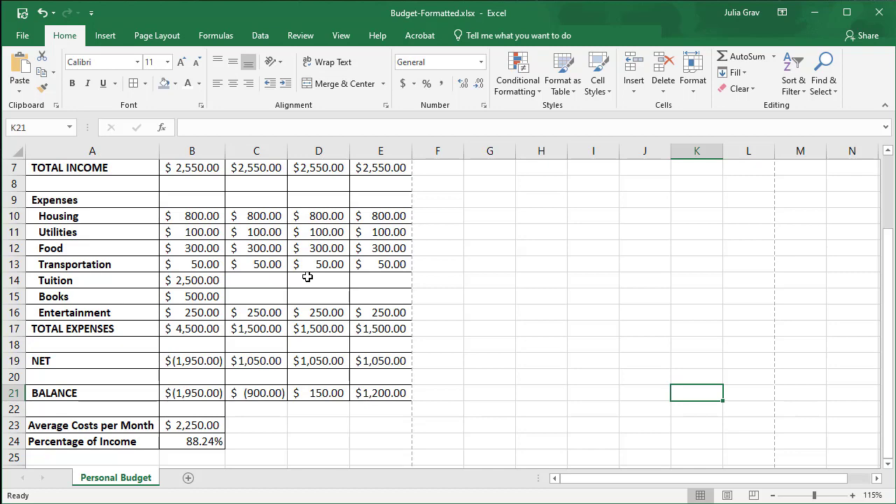
mouse_move(381, 293)
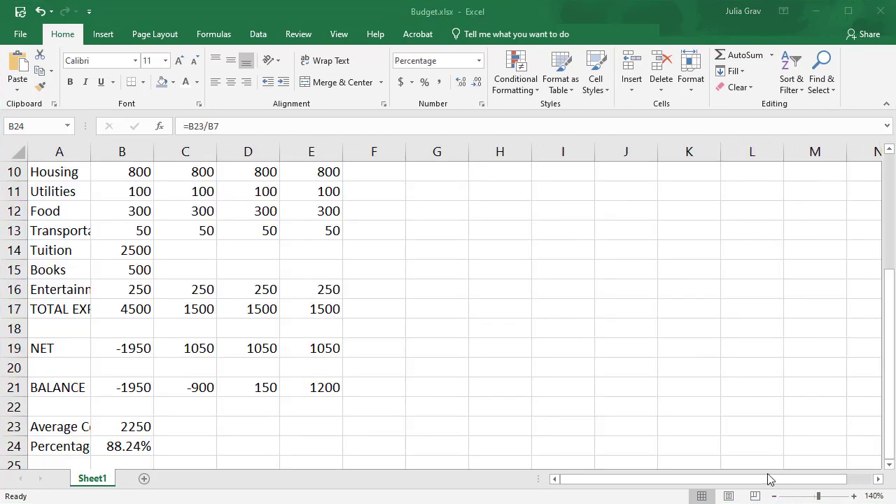
mouse_move(555, 336)
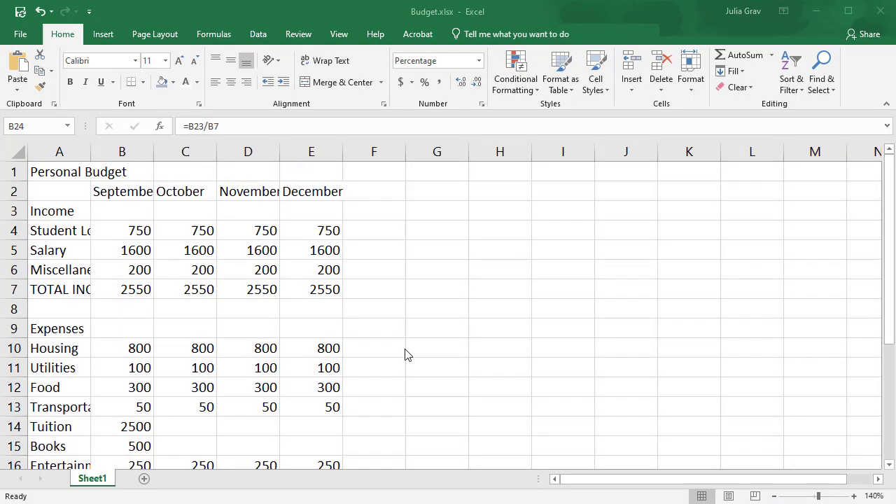
mouse_move(847, 499)
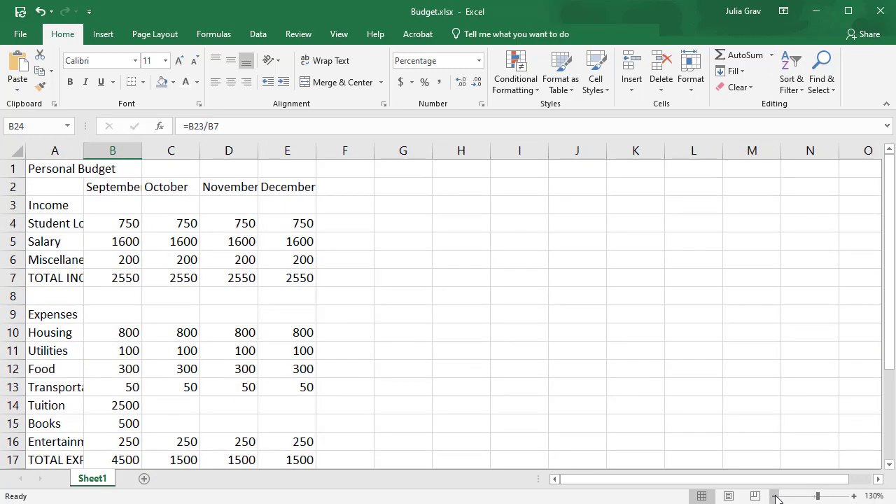
click(776, 495)
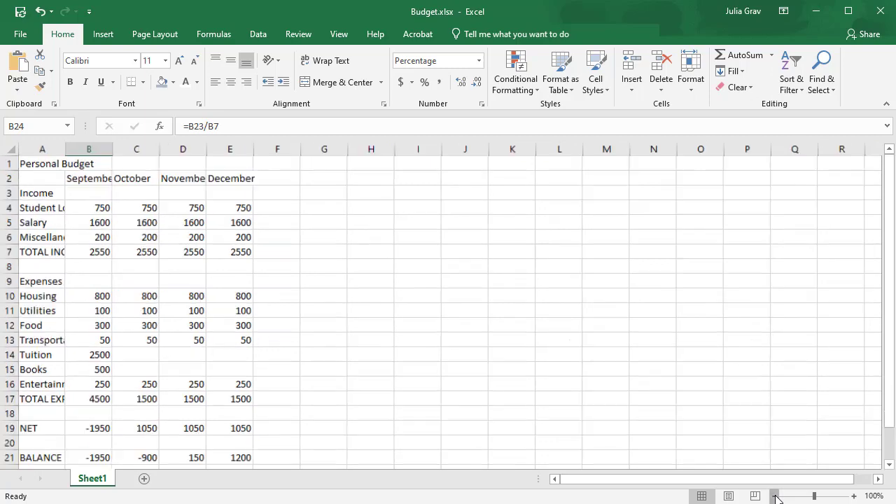
click(776, 495)
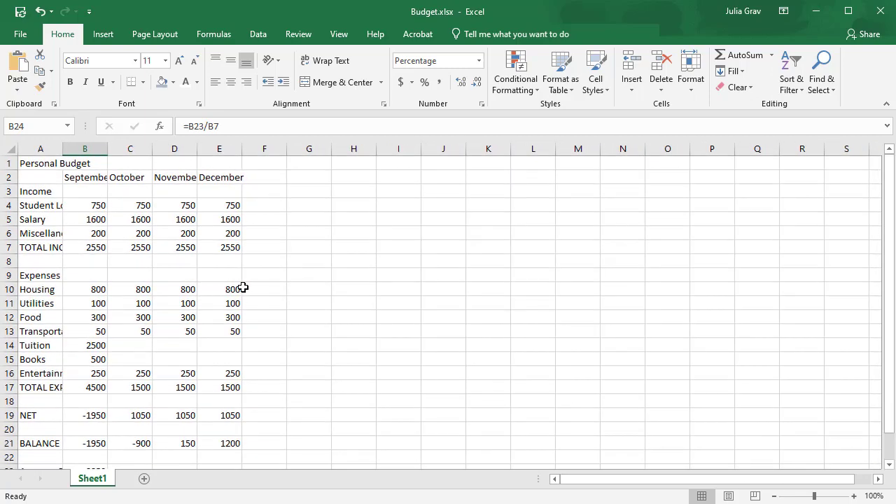
mouse_move(304, 301)
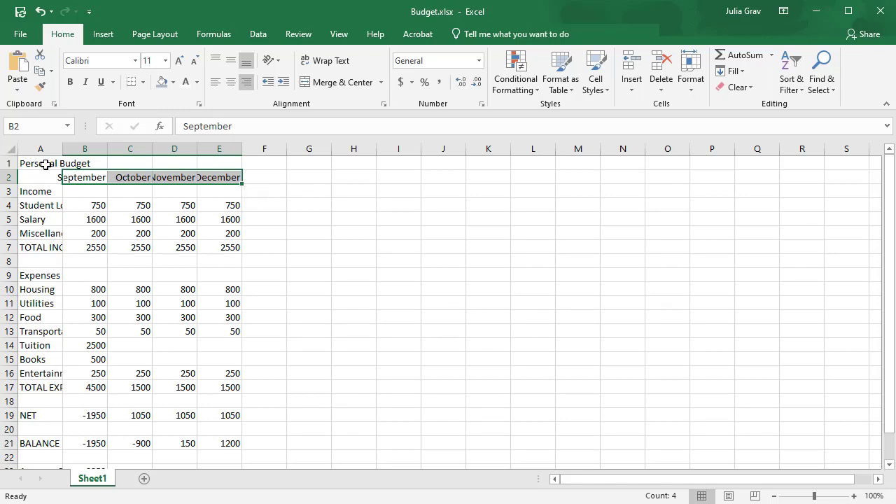
Make the Personal Budget title, income, expense and summary row labels bold.
click(39, 162)
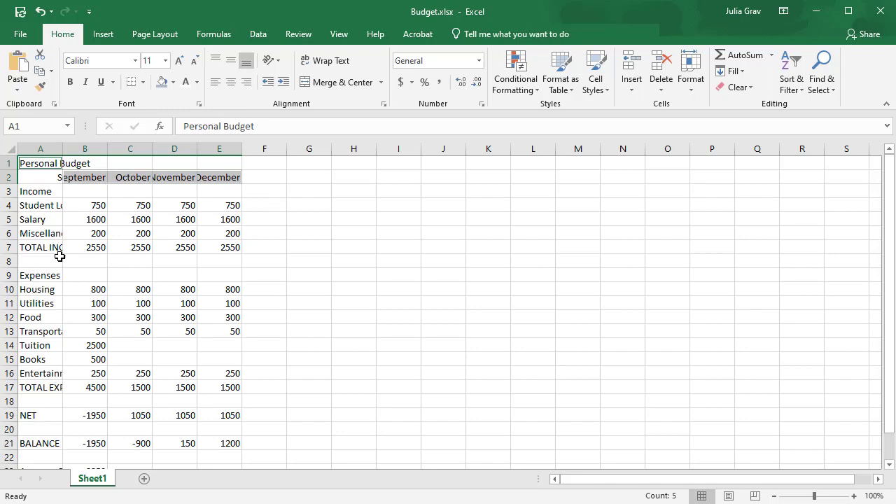
click(40, 191)
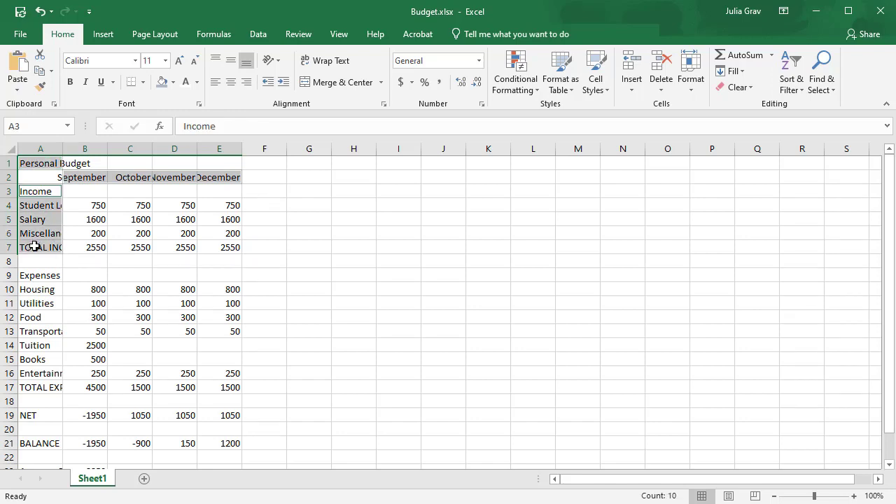
mouse_move(38, 274)
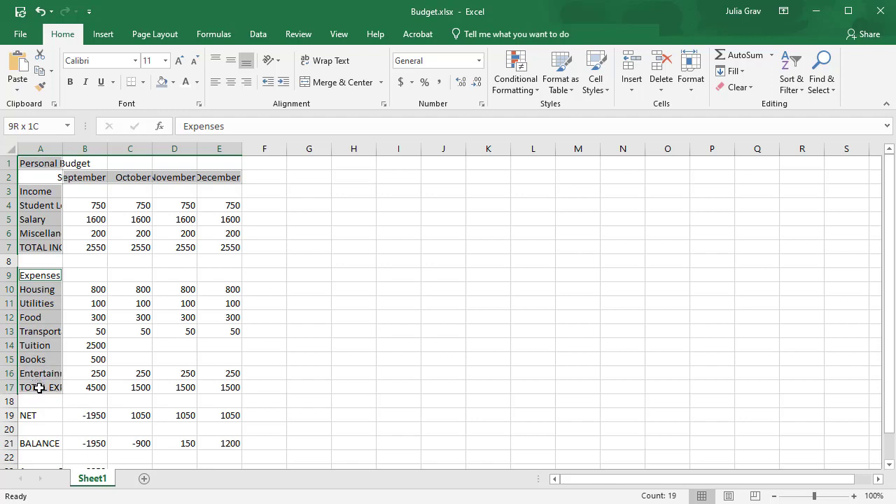
scroll(down, 3)
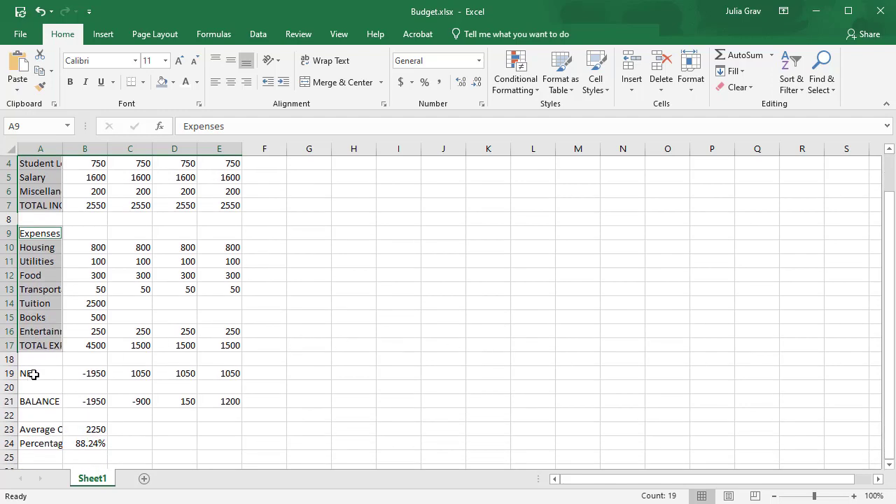
click(40, 401)
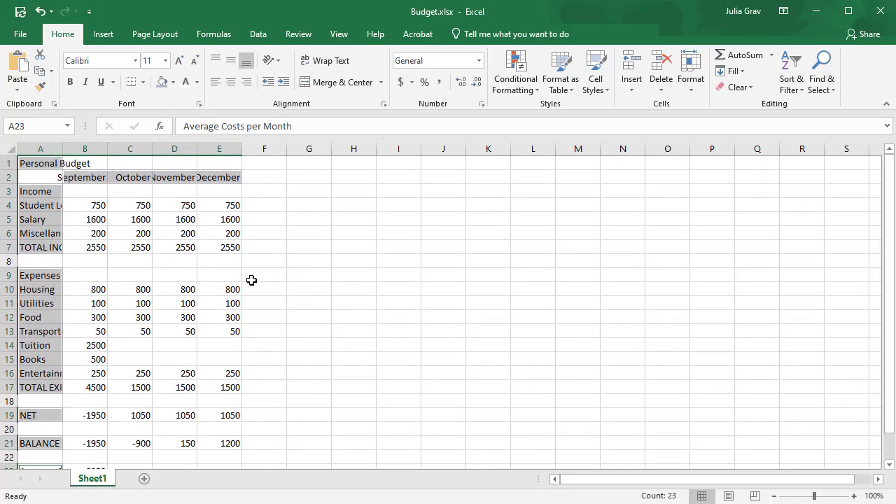
mouse_move(244, 273)
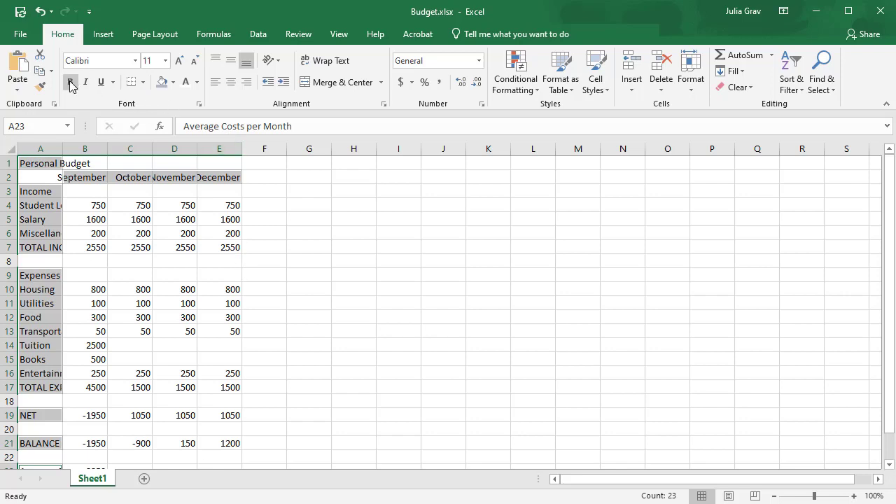
click(70, 81)
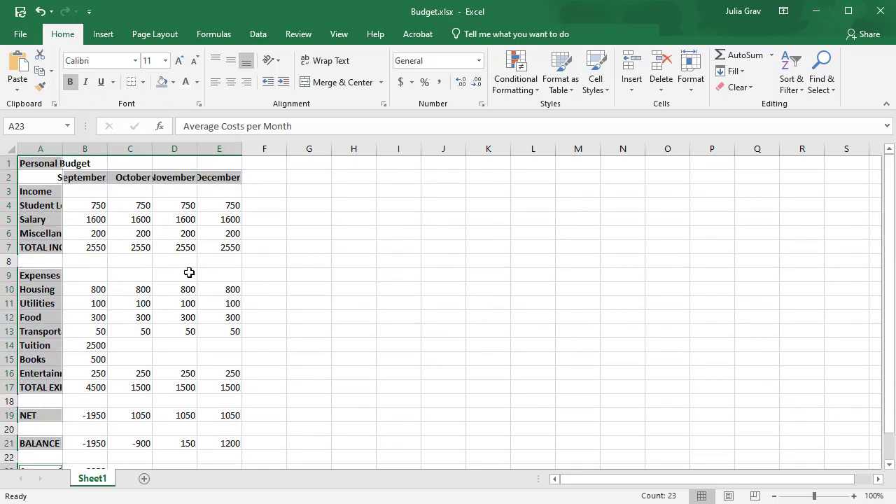
Indent the income items Student Loan, Salary and Miscellaneous, then select expense items Housing through Entertainment.
click(39, 204)
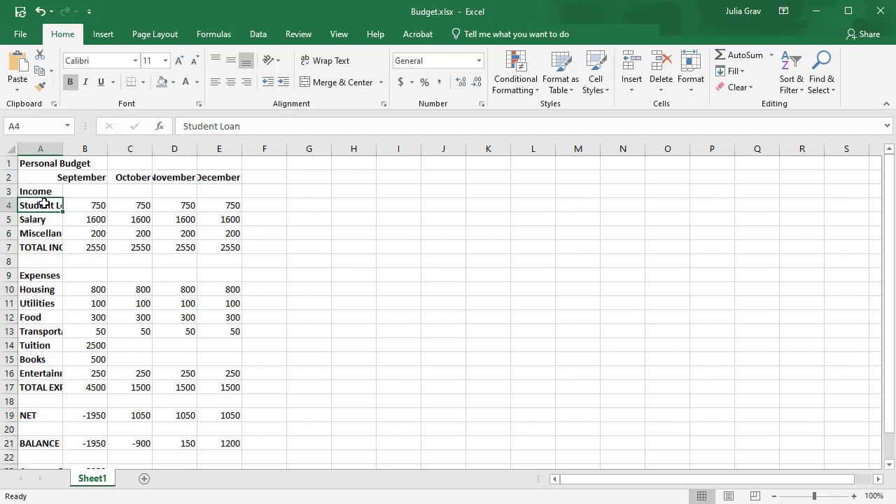
drag(39, 204, 39, 232)
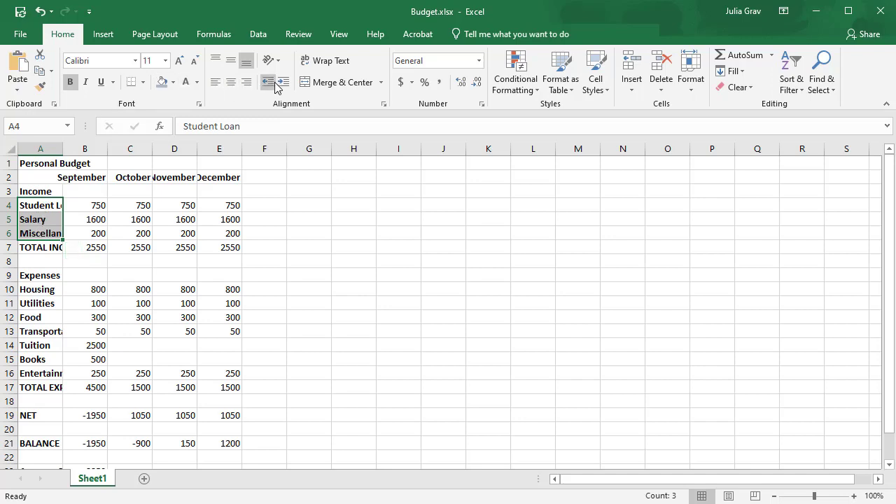
click(283, 81)
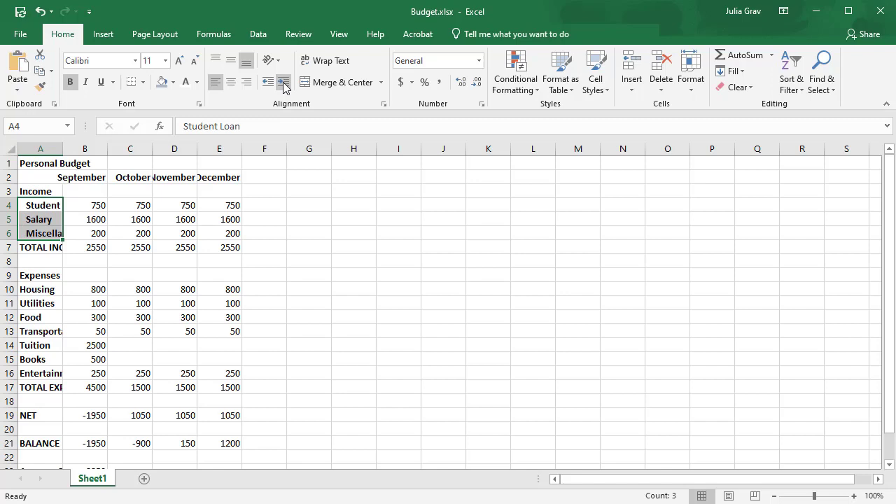
drag(40, 288, 39, 359)
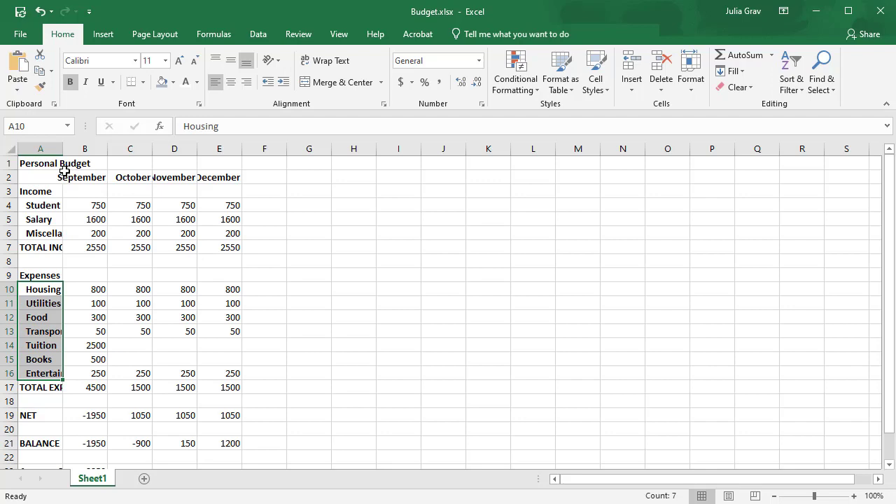
Indent the expense items and set the title to 18 pt, merged and centred, with a shaded fill and white text.
click(39, 162)
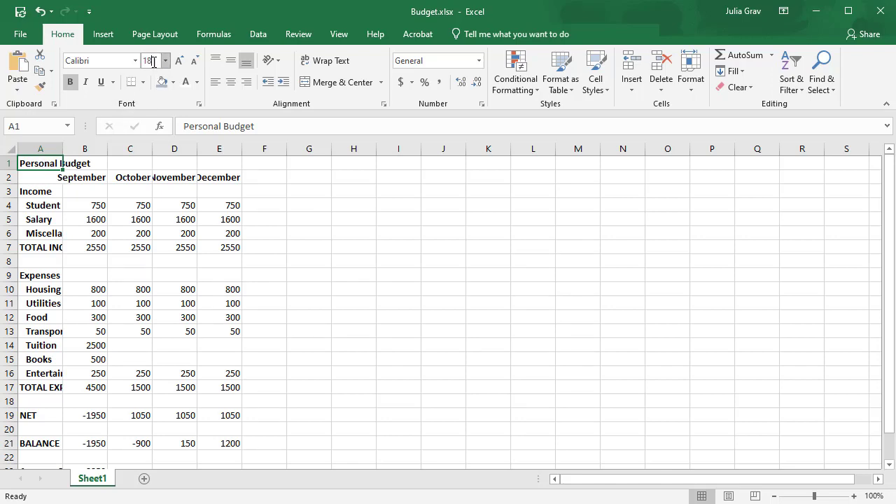
text(18)
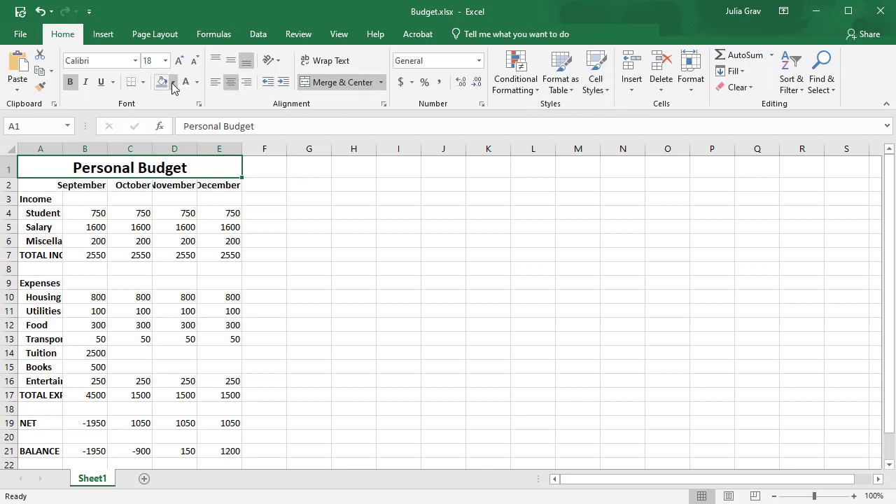
click(173, 81)
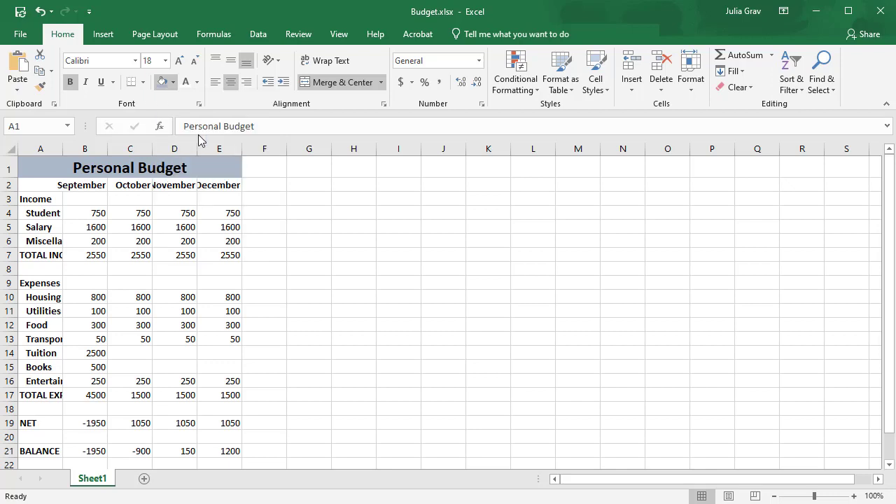
click(199, 81)
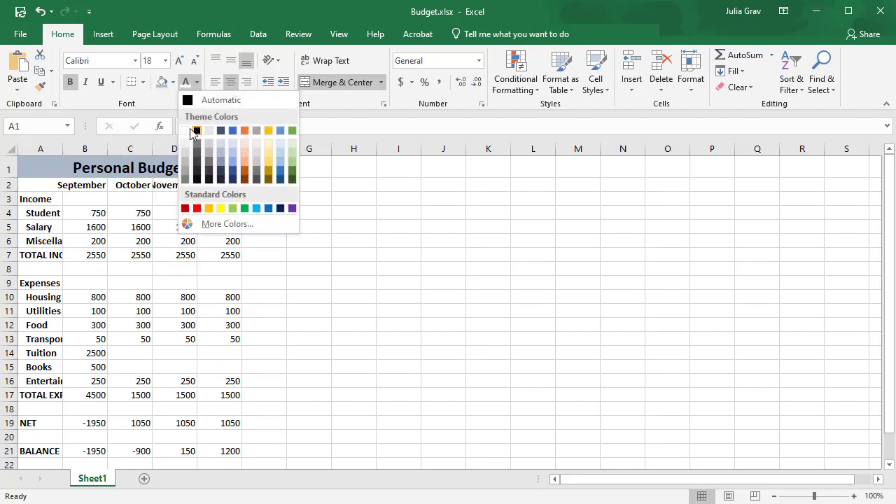
click(209, 130)
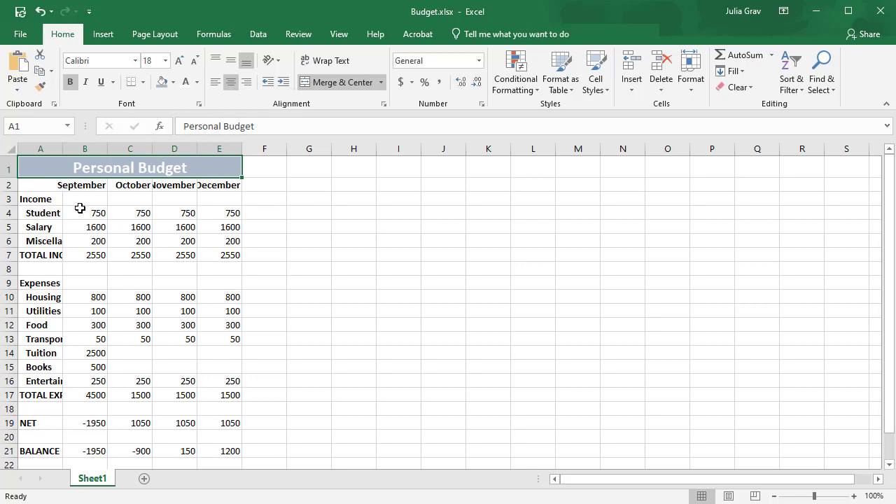
Widen column A and the month columns B:E so all labels and month names show in full.
click(39, 353)
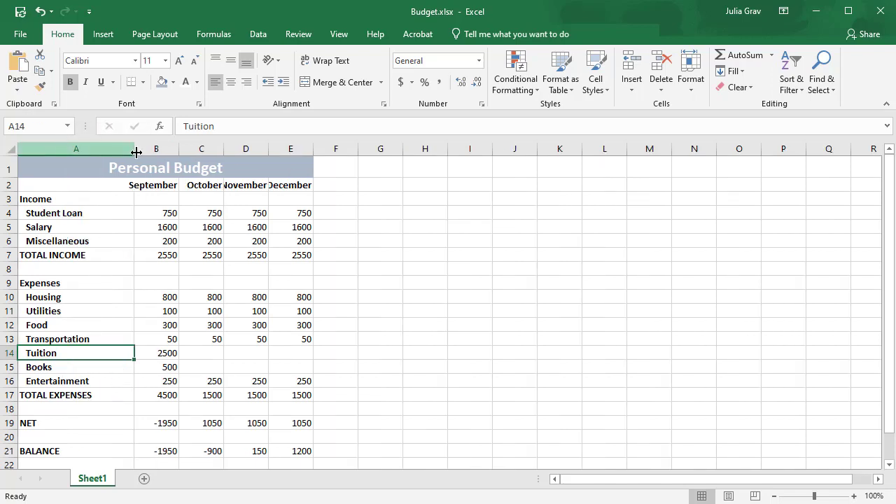
right_click(75, 148)
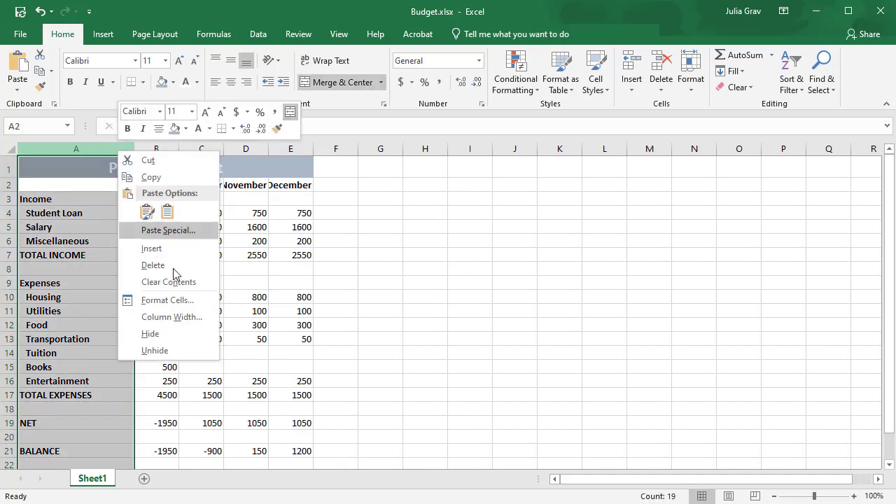
click(171, 316)
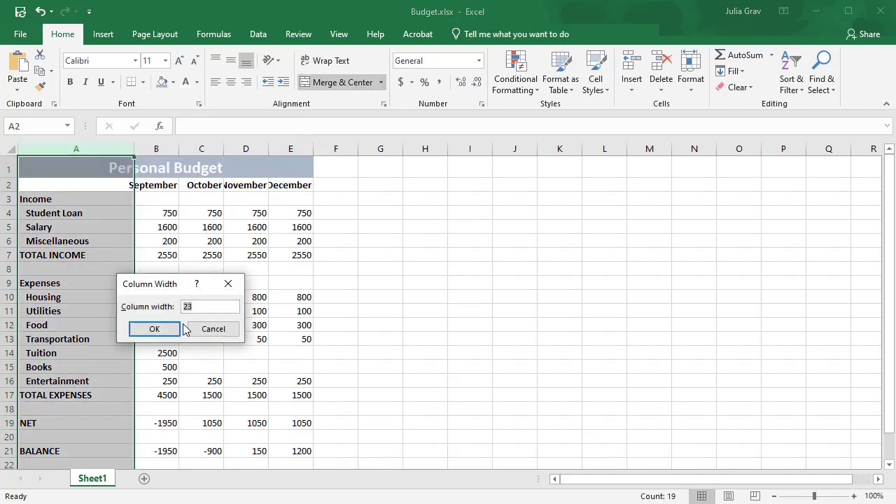
click(154, 329)
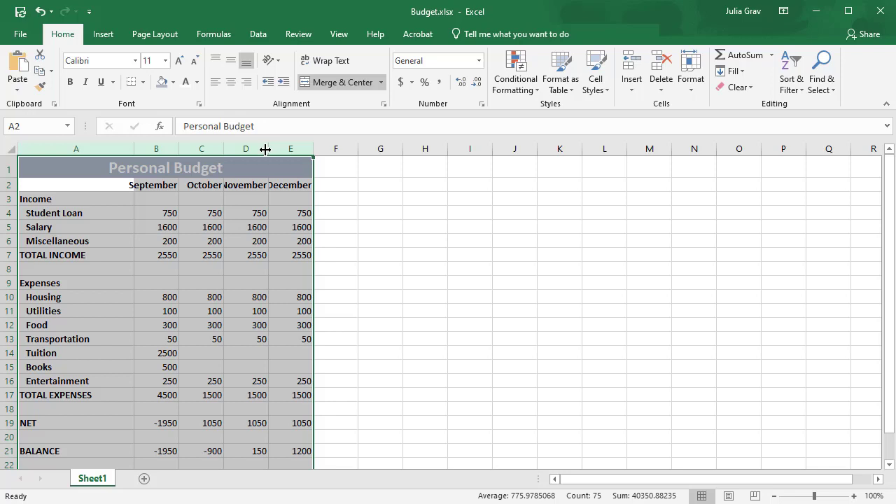
right_click(247, 149)
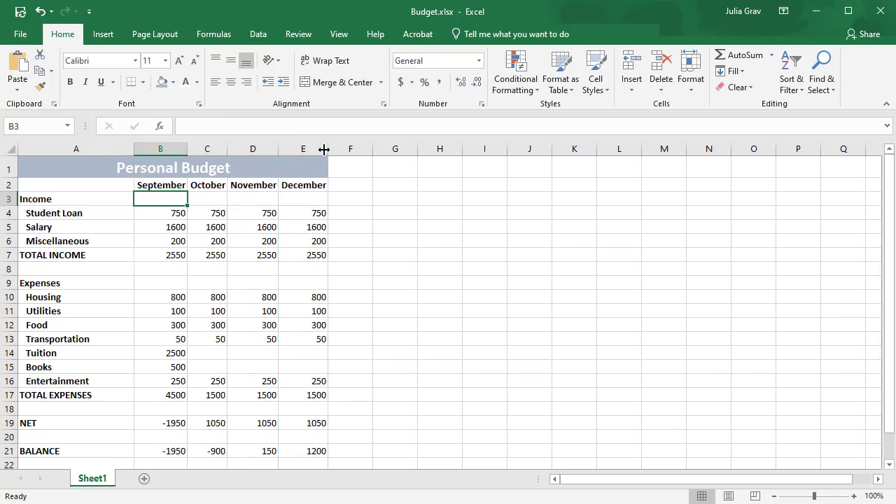
mouse_move(226, 305)
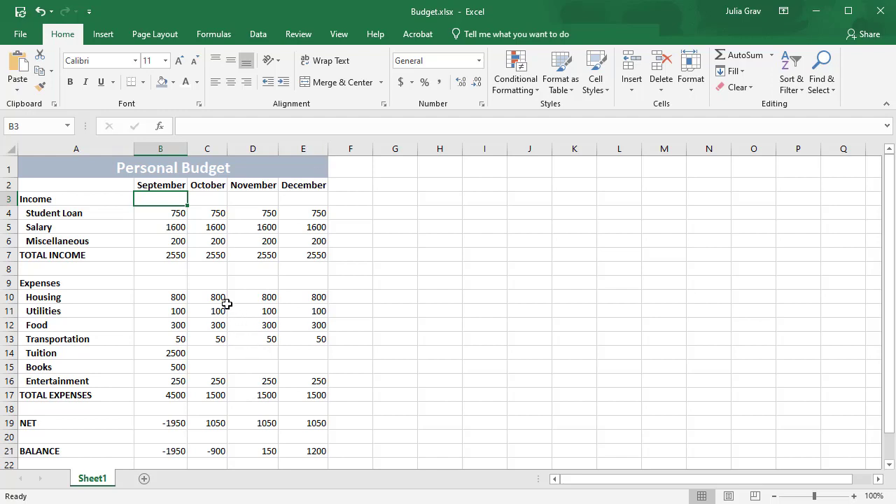
mouse_move(174, 293)
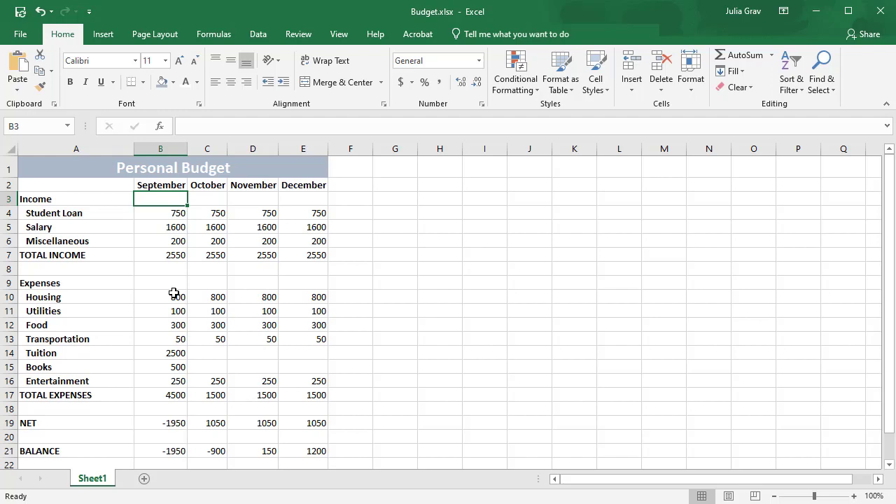
mouse_move(179, 269)
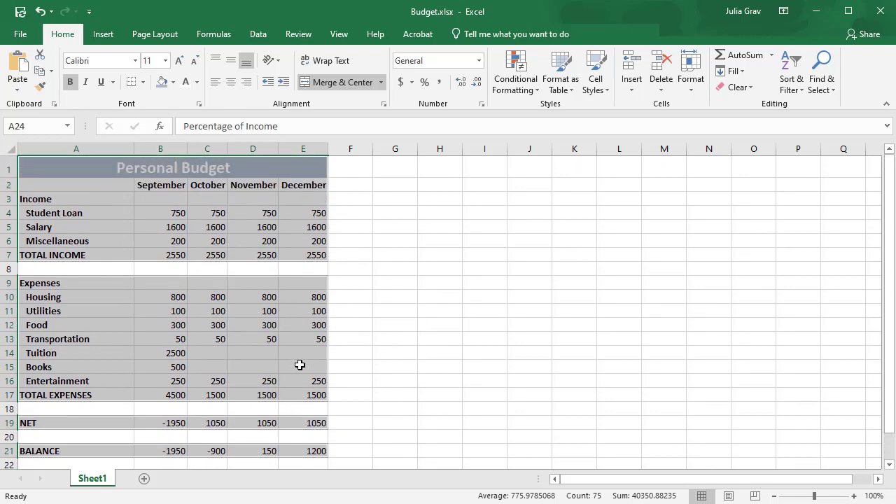
mouse_move(196, 252)
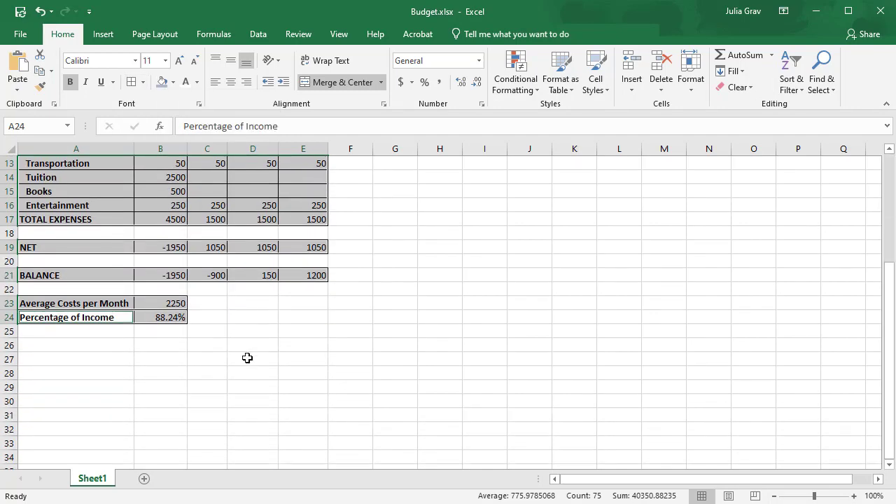
Add Average Costs per Month 2250 and Percentage of Income 88.24% rows below the balance.
click(252, 303)
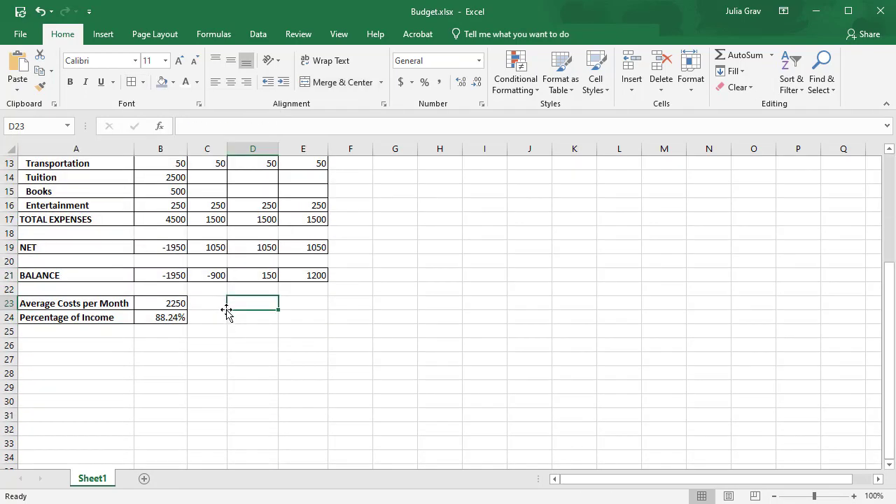
scroll(up, 3)
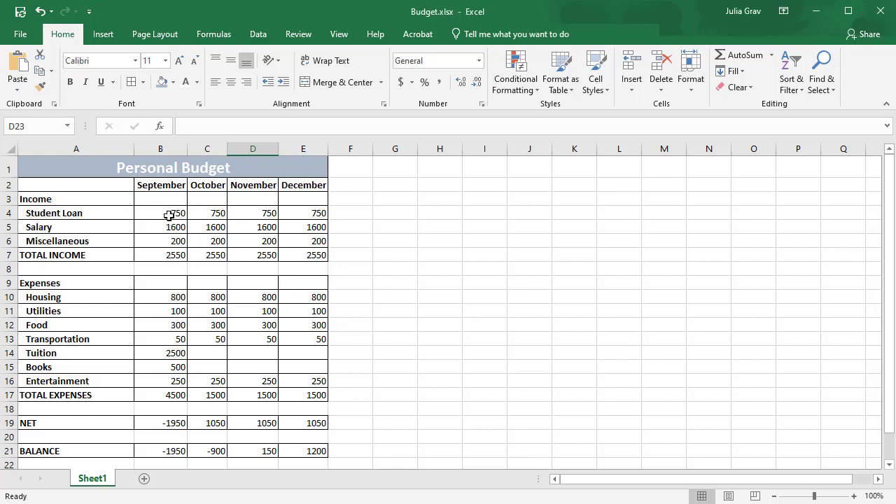
Format amounts B4:E21 and the average cost B23 in Accounting style with dollar signs.
drag(168, 212, 294, 311)
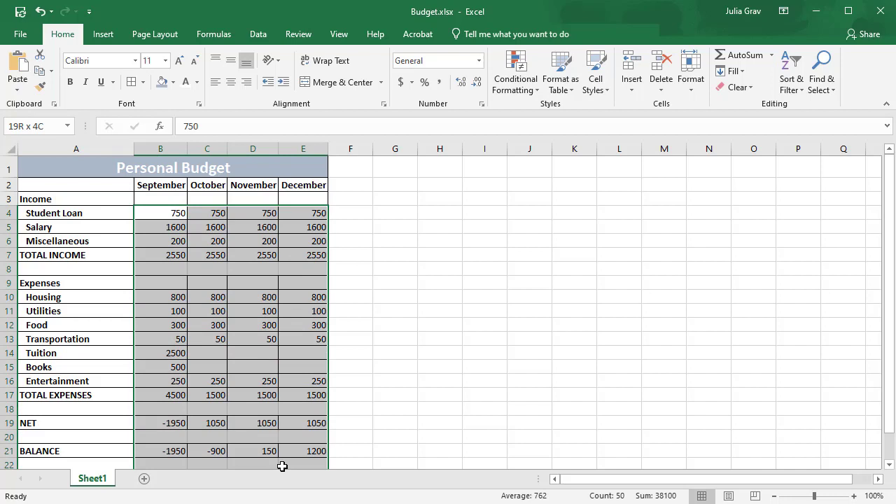
scroll(down, 3)
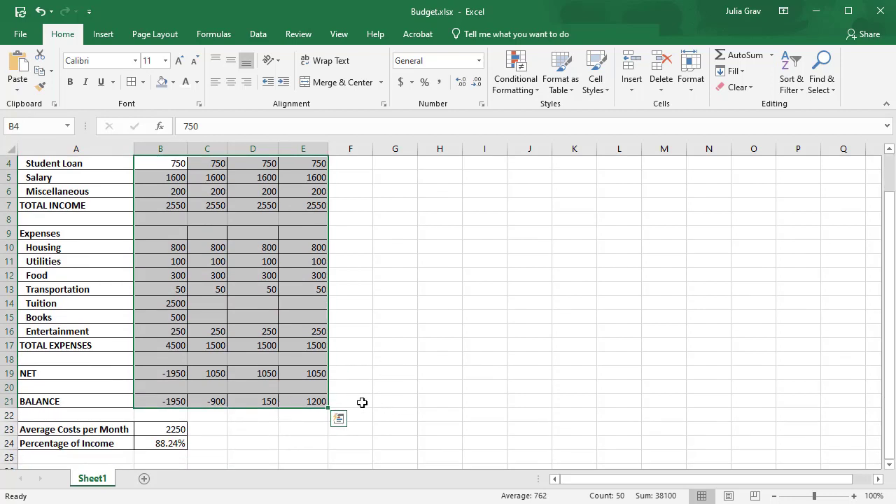
click(159, 428)
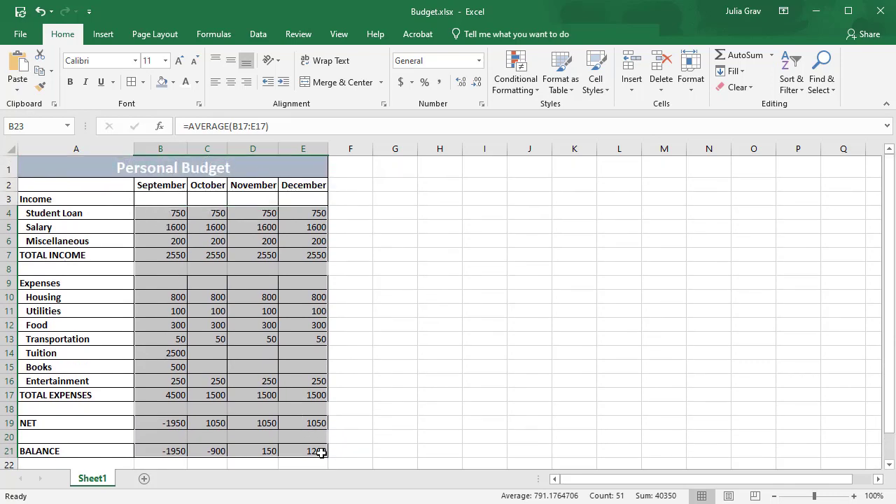
scroll(down, 3)
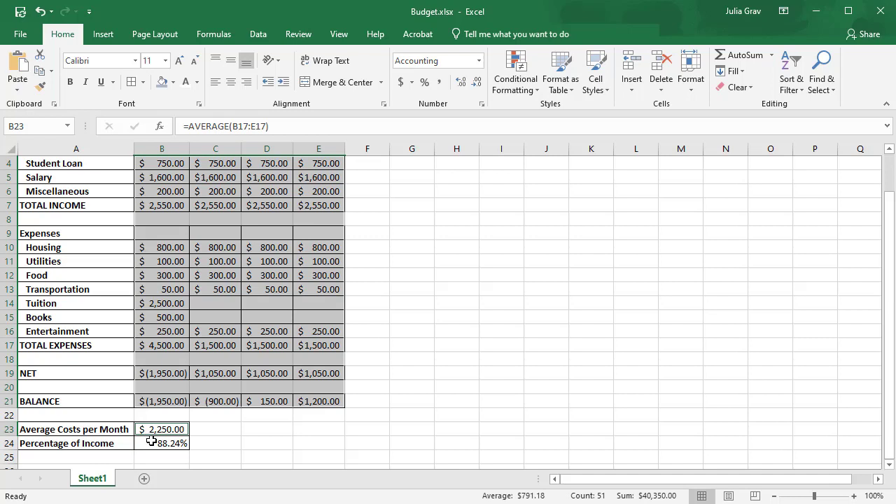
Show B24 as a percentage reading 88.24%, testing one more and one fewer decimal.
click(162, 442)
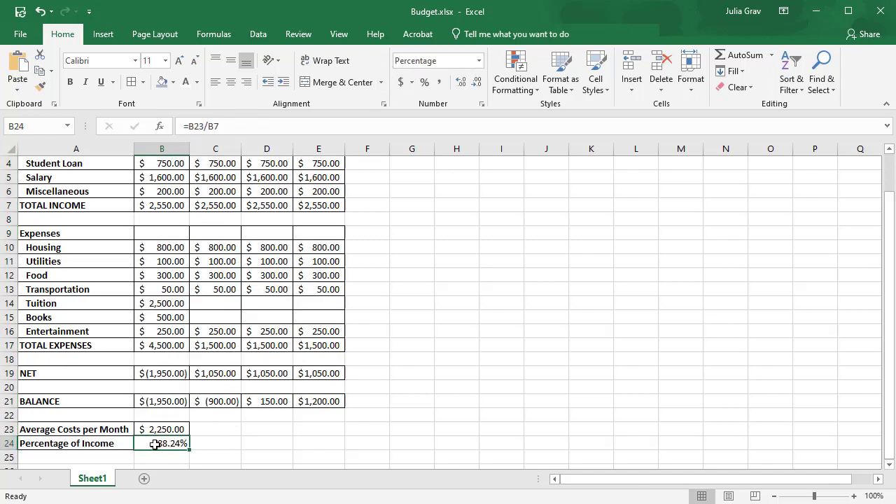
click(476, 81)
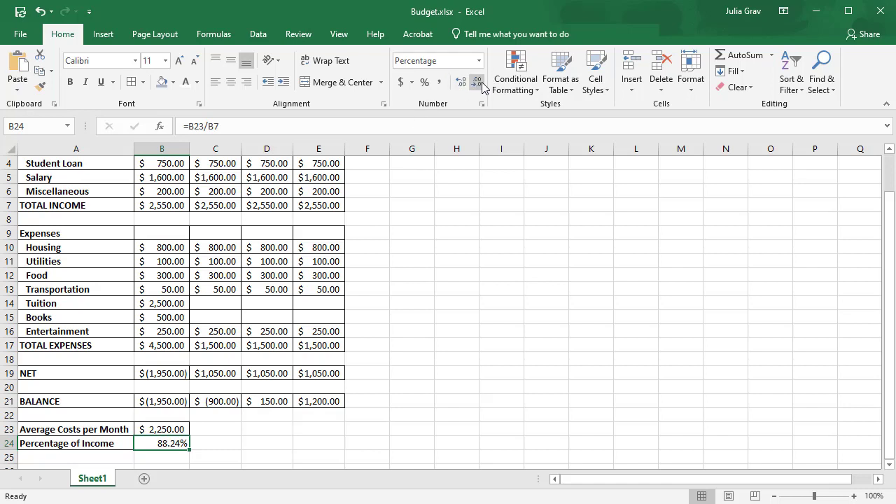
click(460, 81)
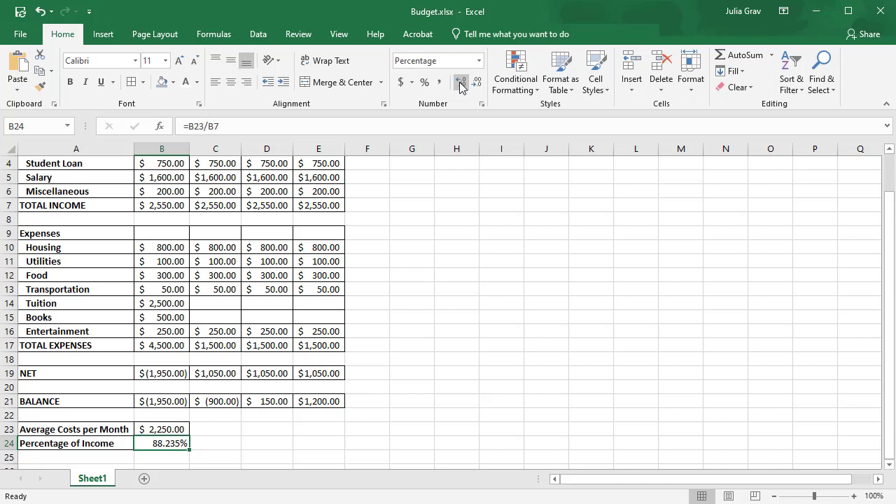
click(461, 81)
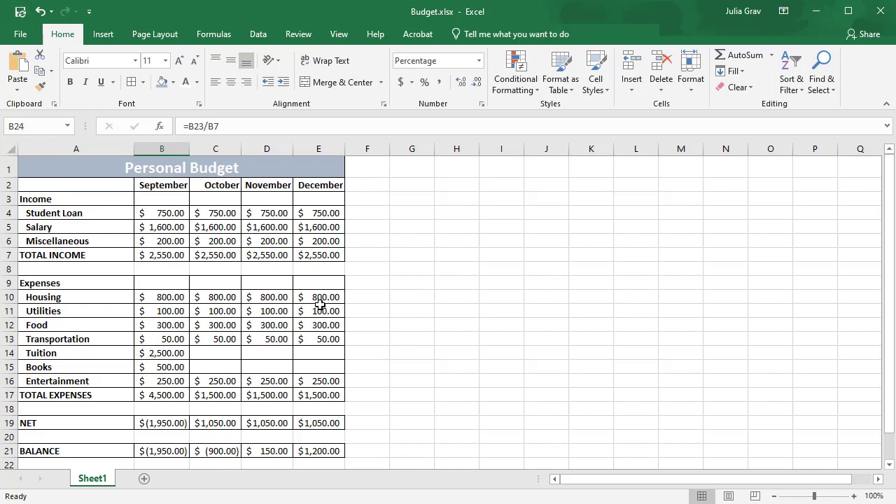
mouse_move(353, 184)
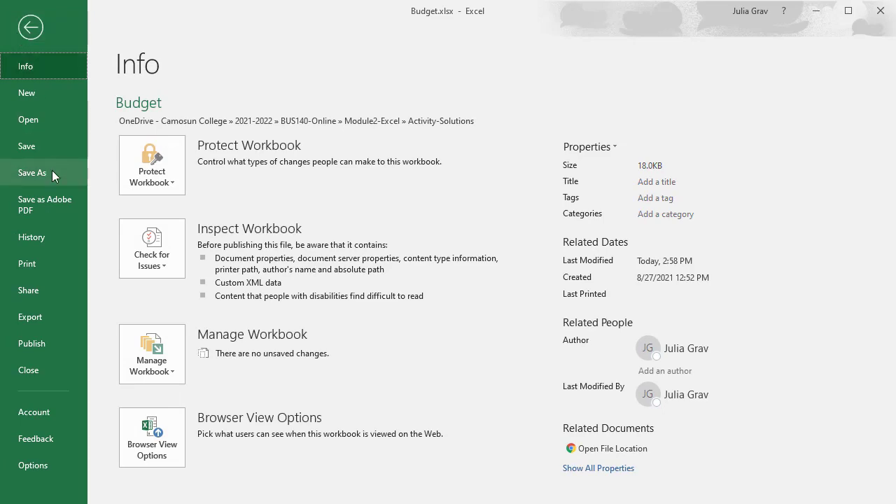
Show the print preview for Adobe PDF on one letter page and reach Page Setup.
click(27, 263)
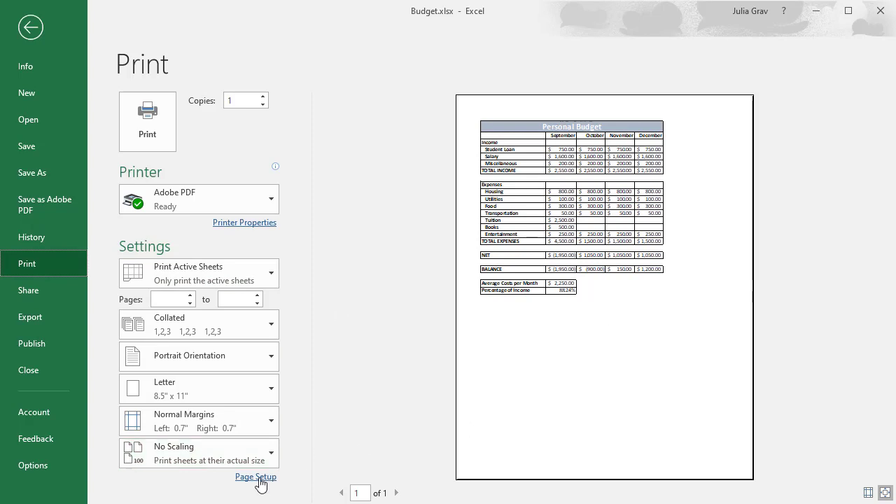
mouse_move(224, 273)
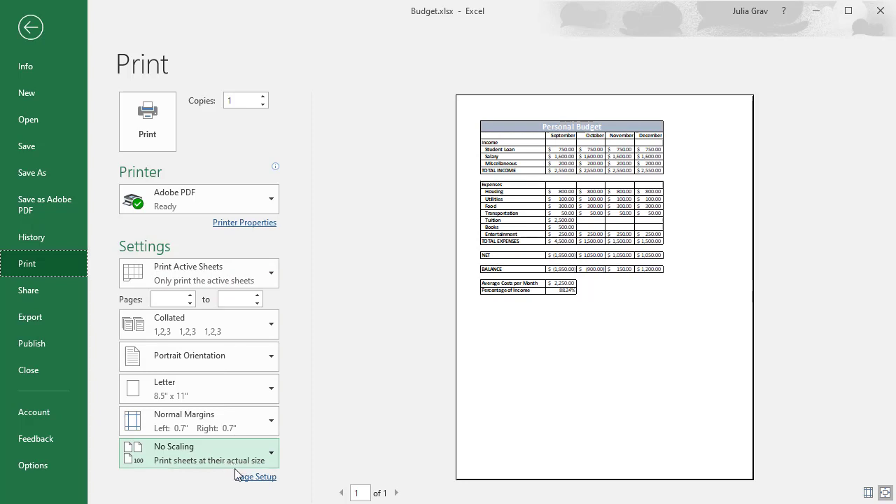
mouse_move(255, 476)
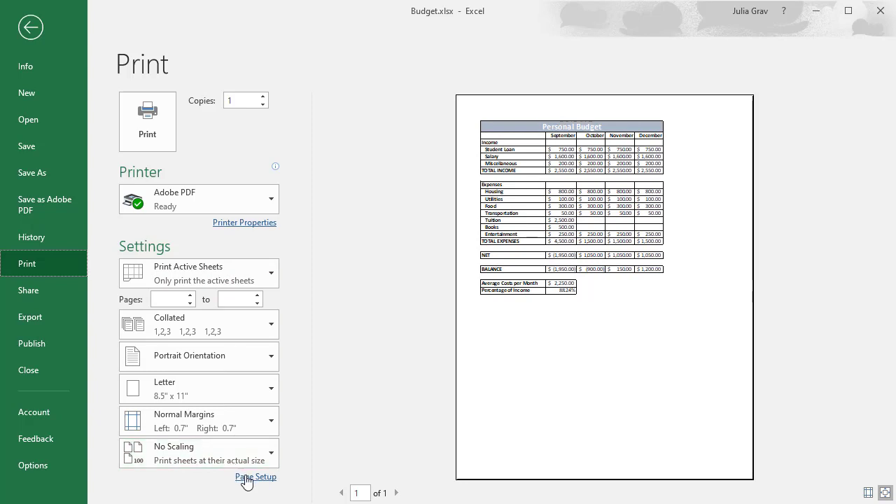
click(255, 476)
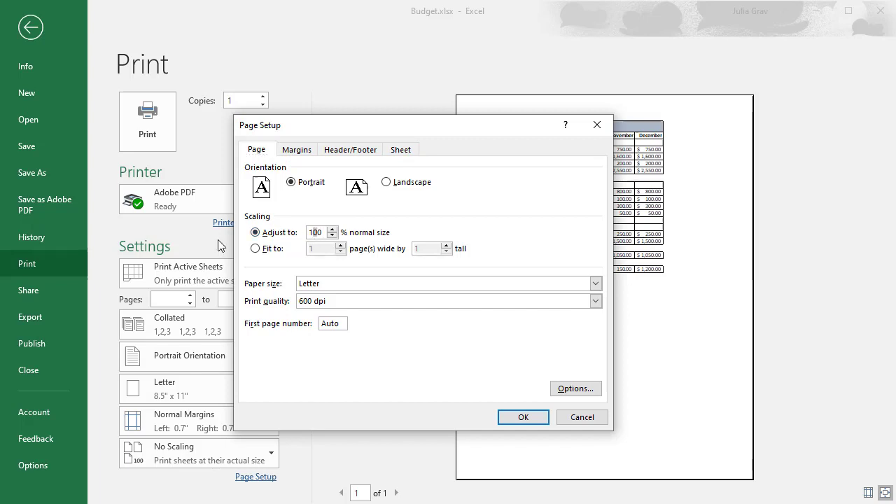
Adjust print scaling to 130% of normal size on the Page tab.
text(130)
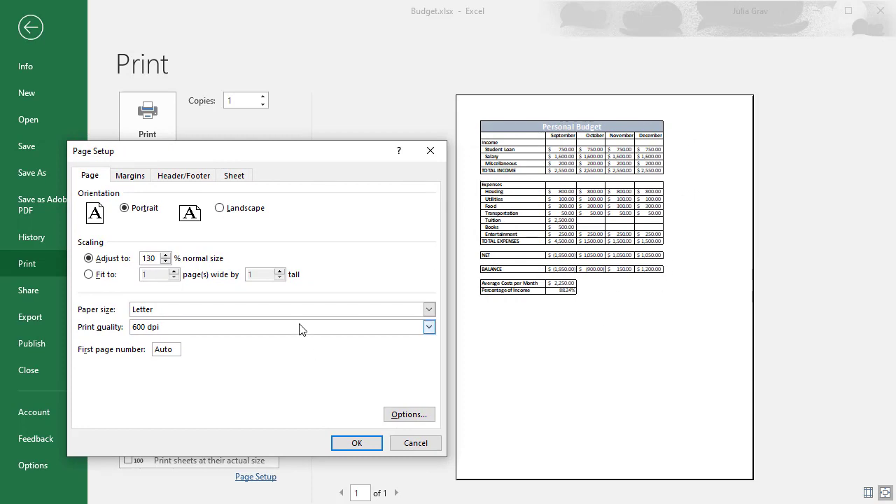
click(183, 175)
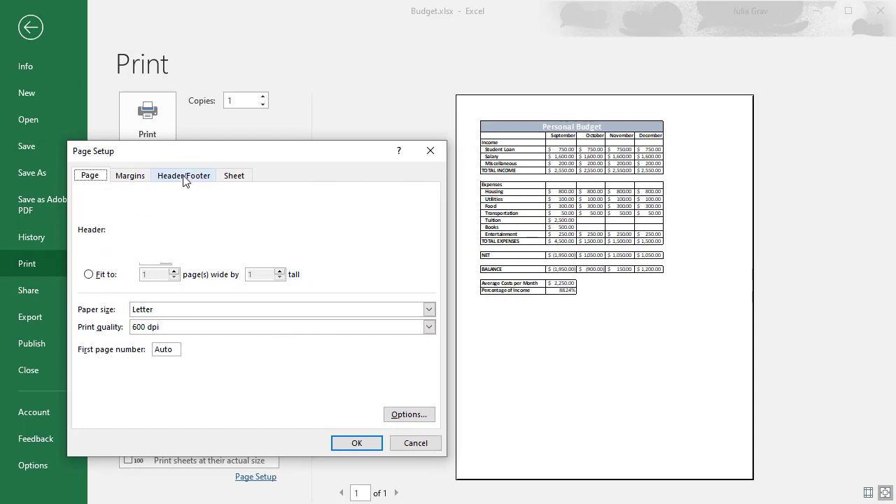
Define a custom header with the current date on the left and the file name on the right.
click(184, 175)
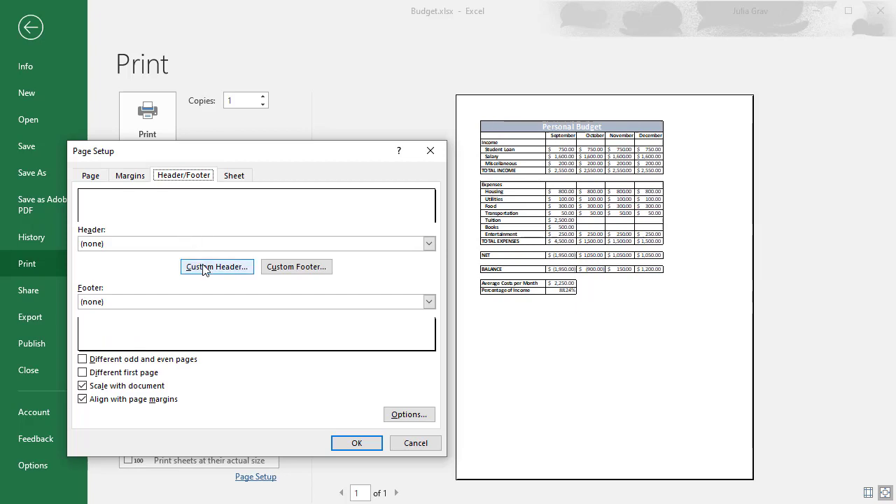
click(217, 266)
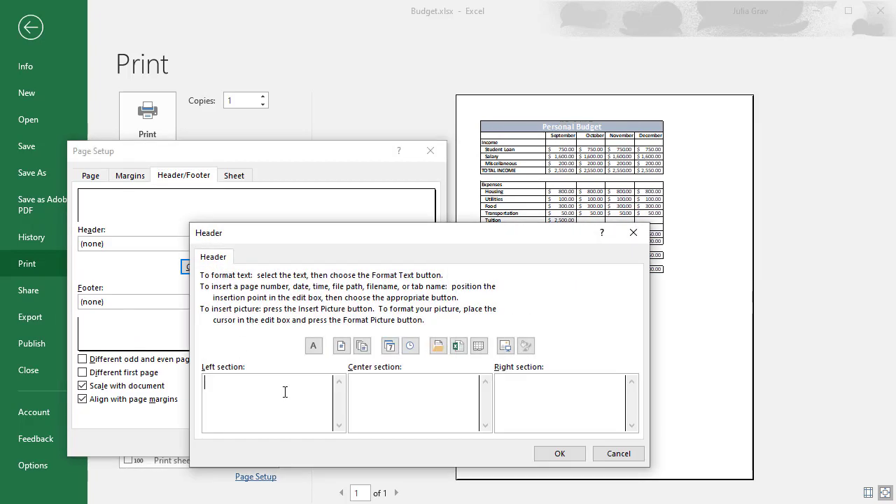
mouse_move(342, 345)
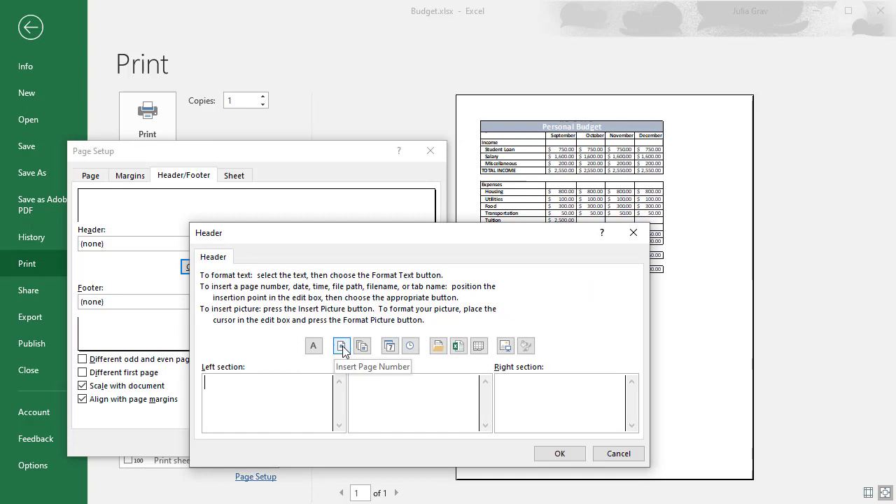
click(389, 345)
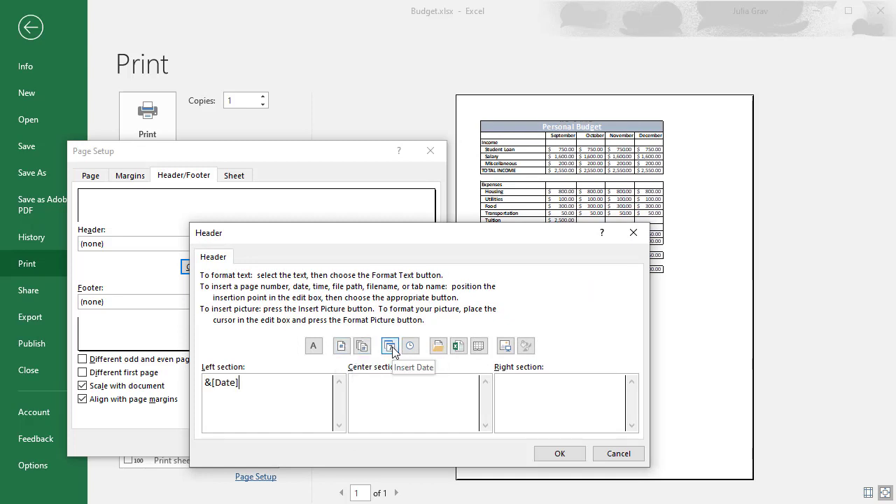
mouse_move(459, 347)
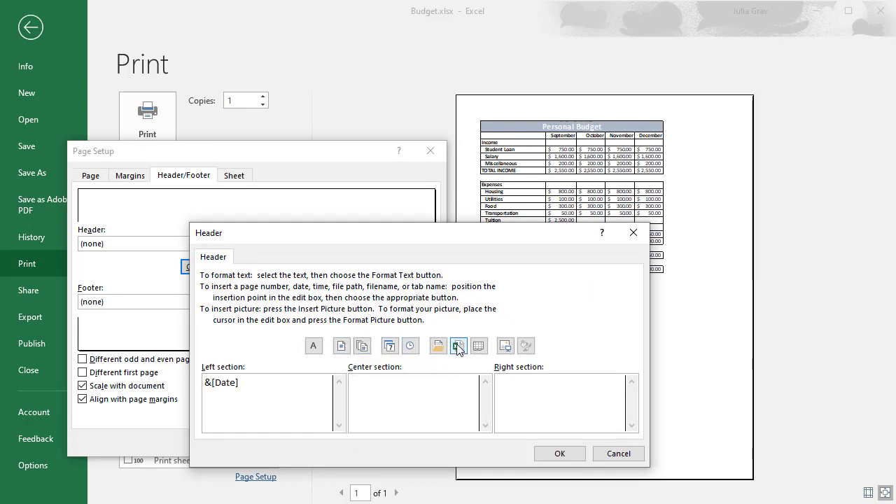
click(459, 344)
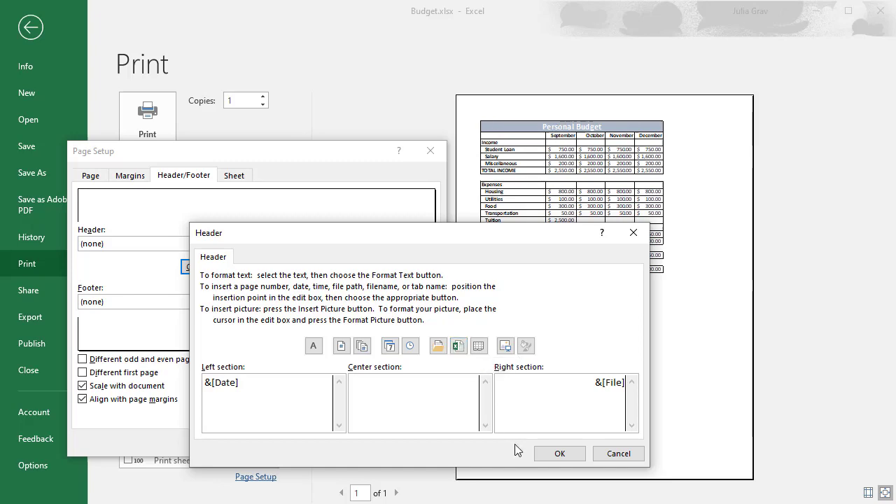
click(560, 453)
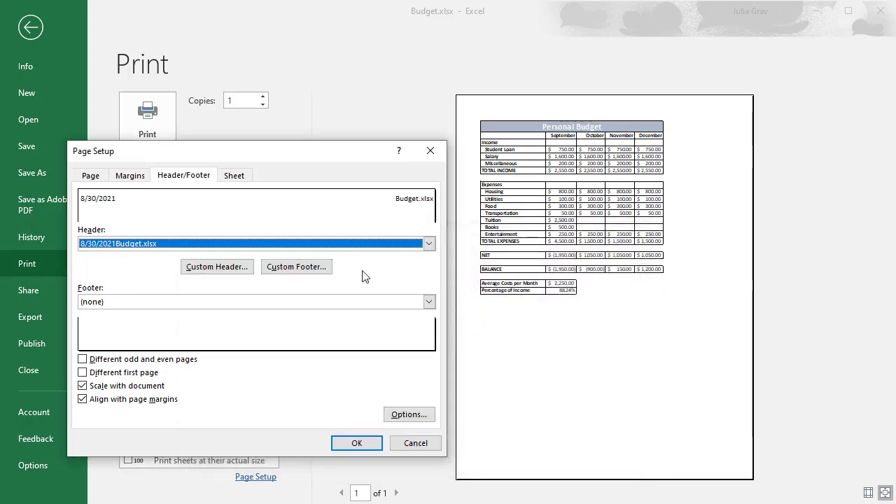
Define a custom footer with the name 'Julia' on the right.
click(297, 266)
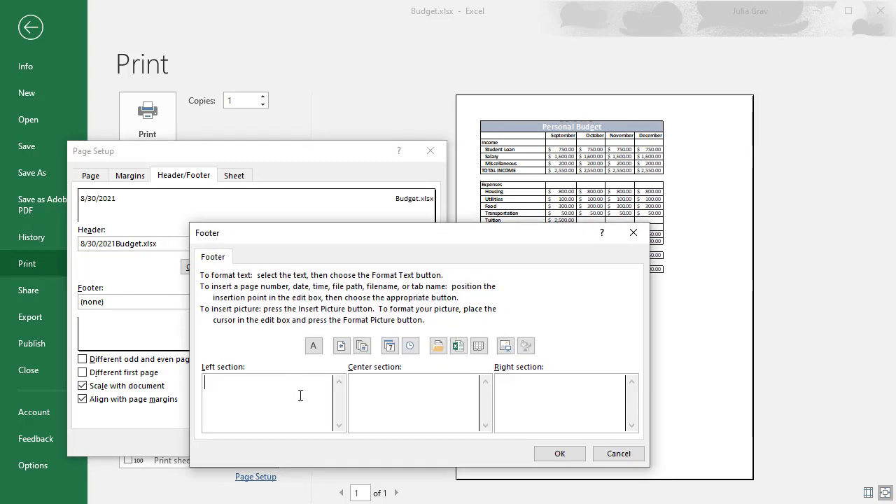
text(Nj)
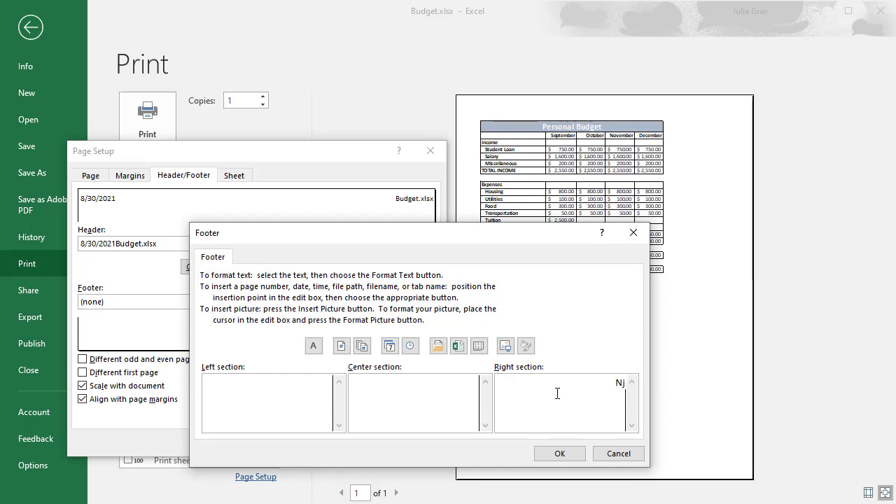
text(Julia Grav)
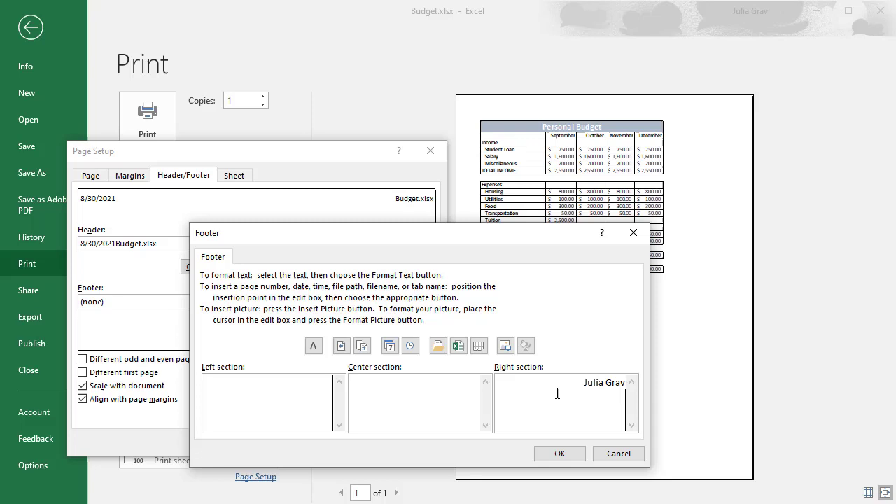
click(560, 454)
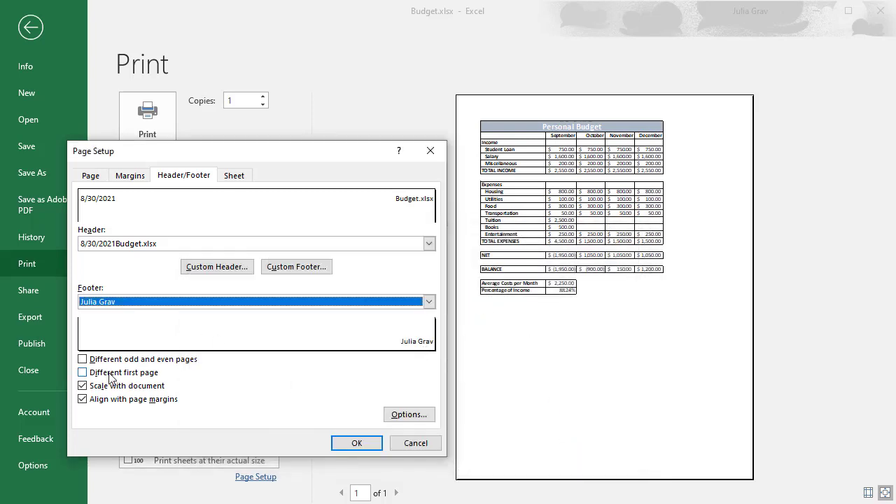
click(234, 175)
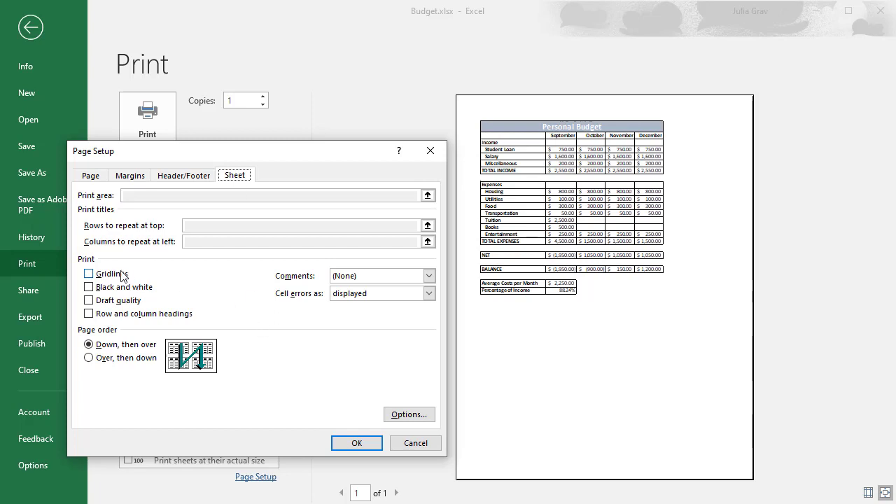
Turn on gridlines and row and column headings for the printout and apply.
click(88, 273)
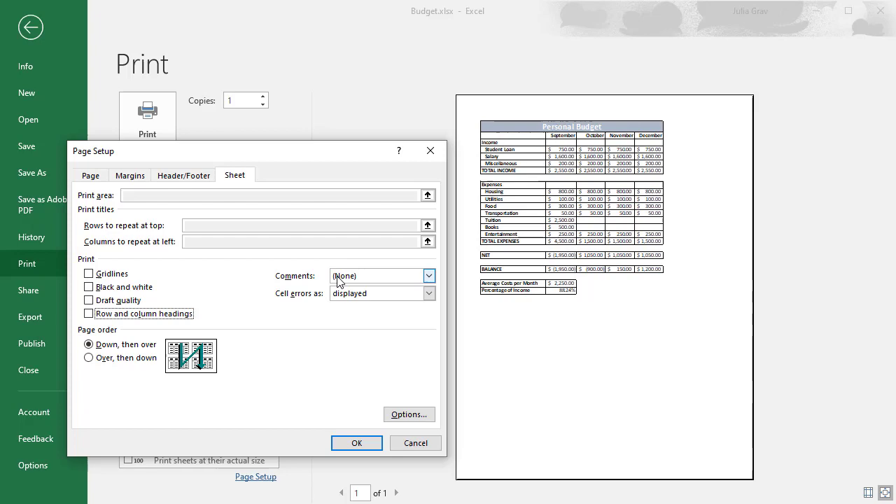
click(88, 314)
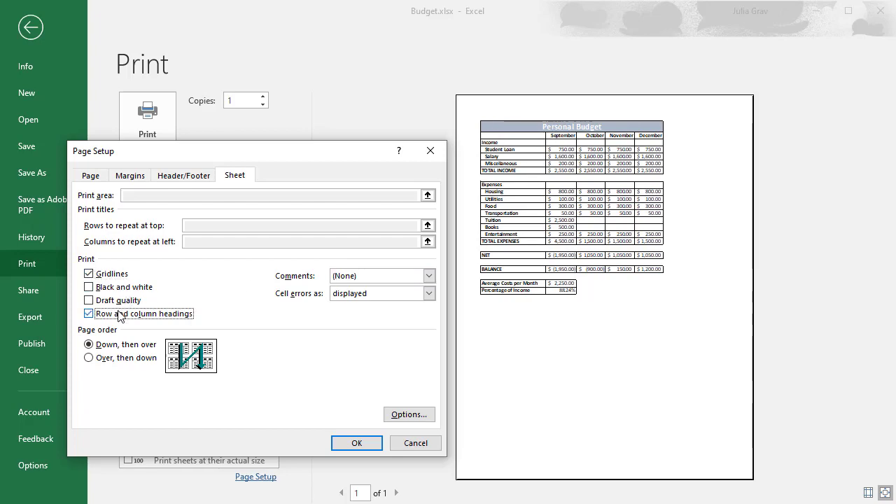
click(356, 442)
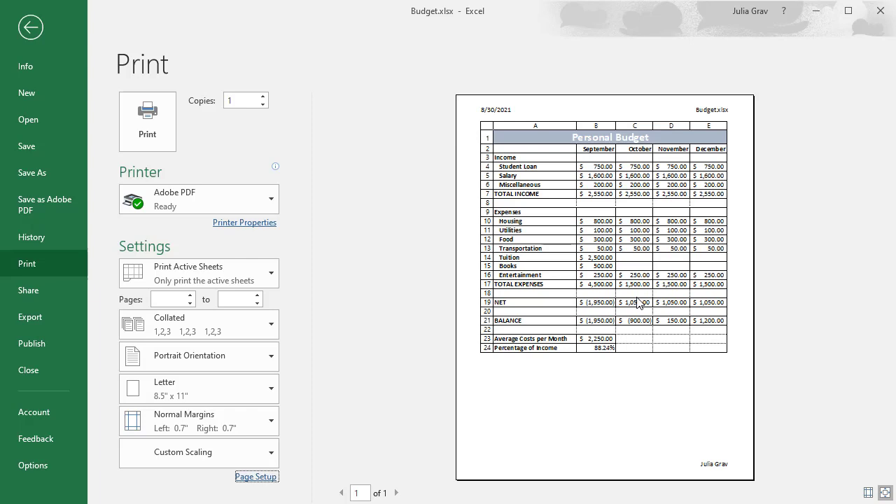
mouse_move(539, 132)
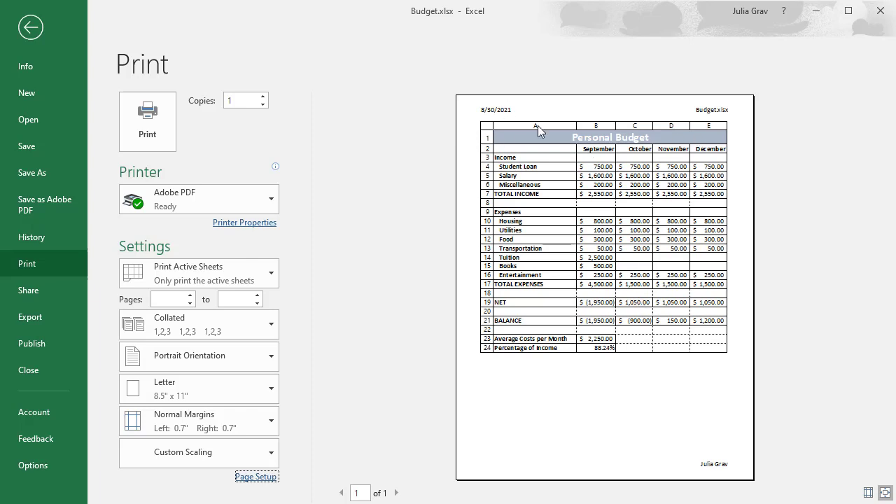
mouse_move(651, 343)
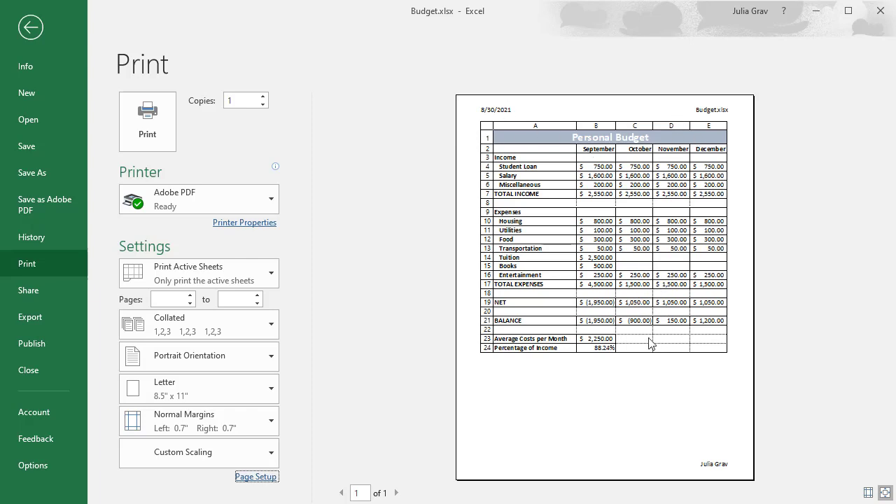
mouse_move(636, 329)
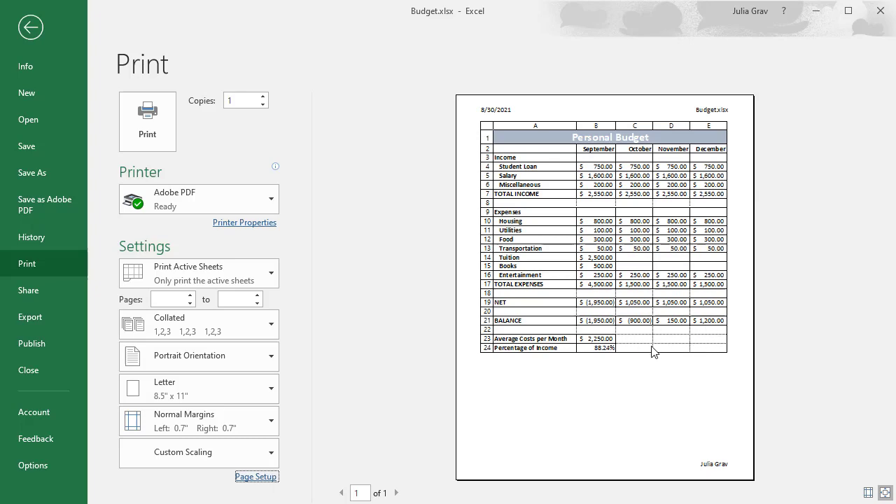
Remove gridlines and row and column headings again in Page Setup and apply.
click(255, 476)
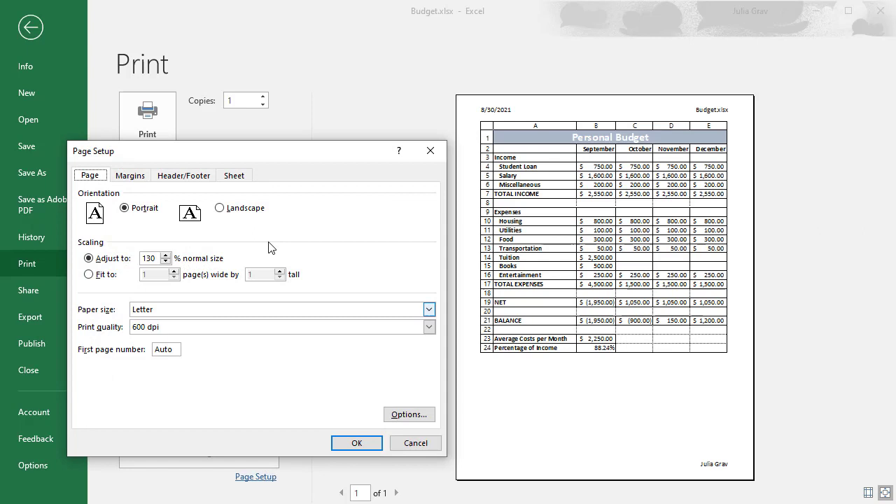
click(234, 175)
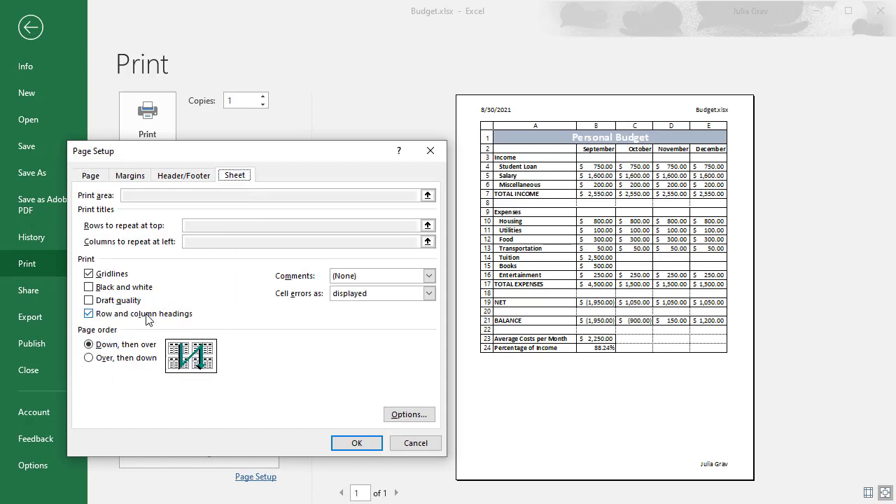
click(89, 314)
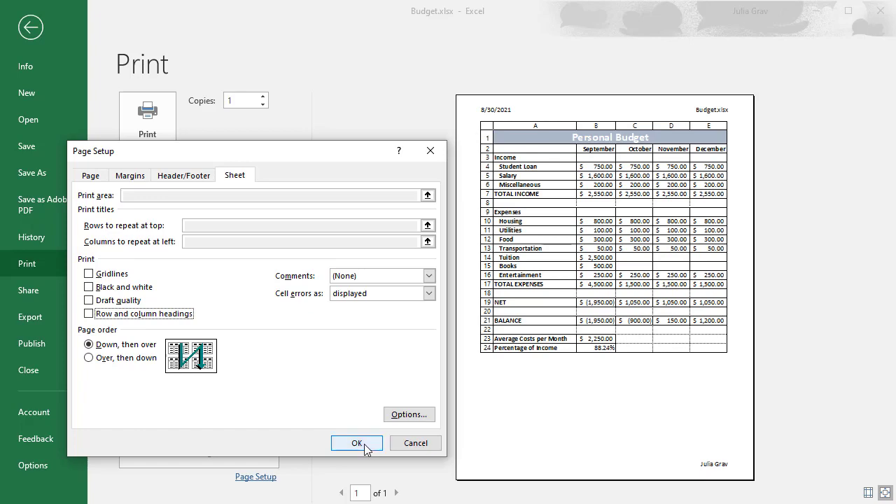
click(357, 442)
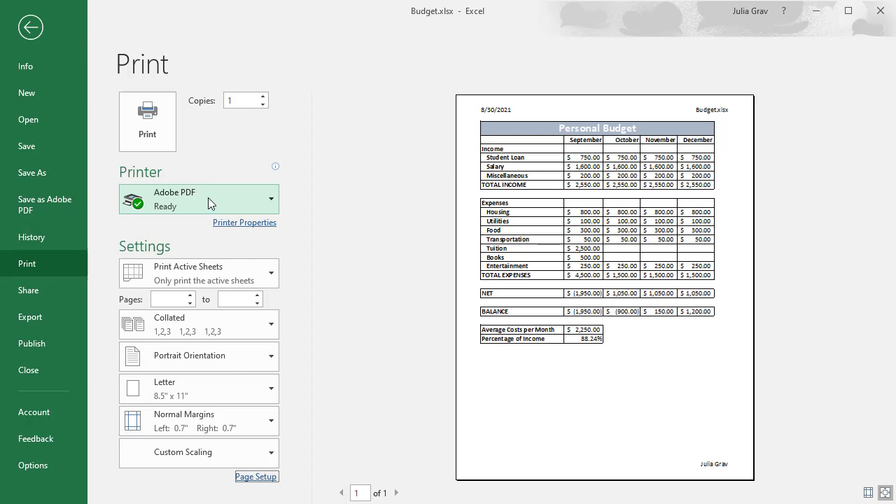
Print the sheet with the Adobe PDF printer and save it as Budget.pdf.
click(199, 199)
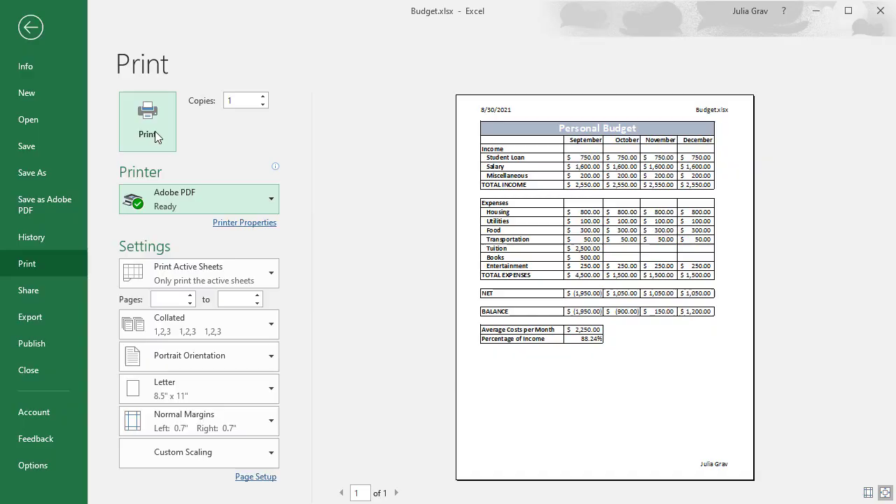
click(147, 112)
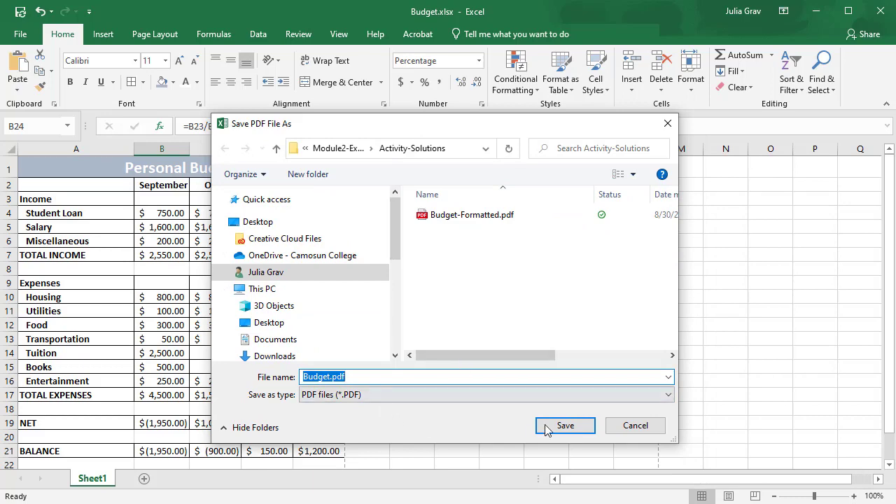
click(566, 425)
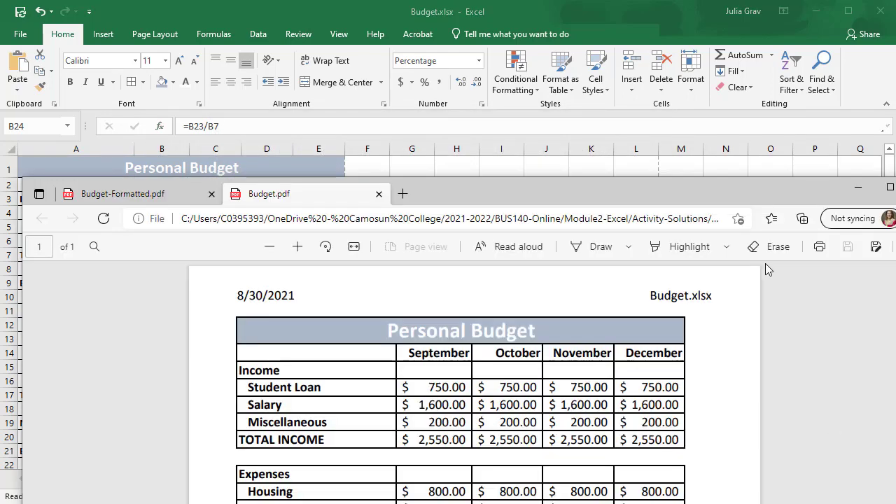
Maximize the PDF viewer and scroll through the formatted Personal Budget.
click(848, 10)
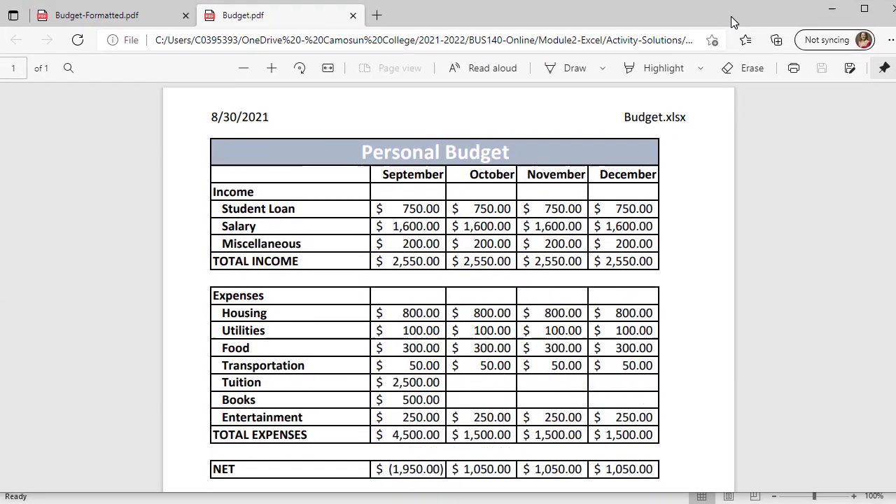
scroll(down, 3)
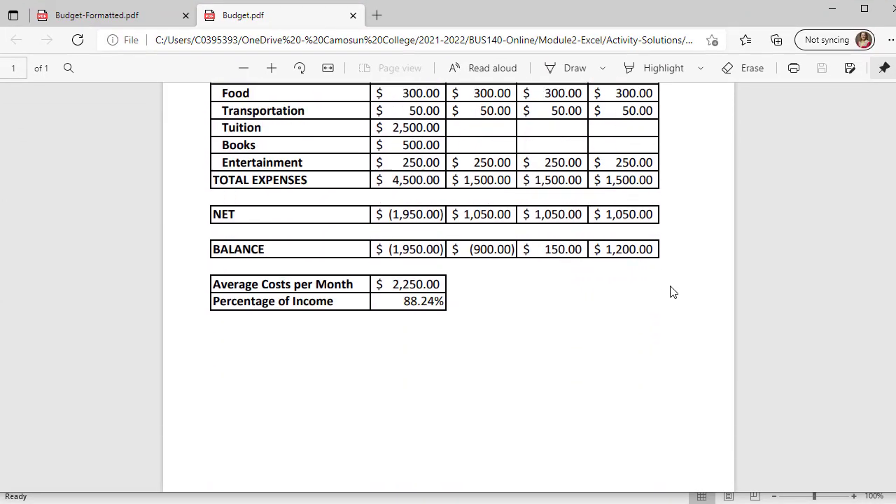